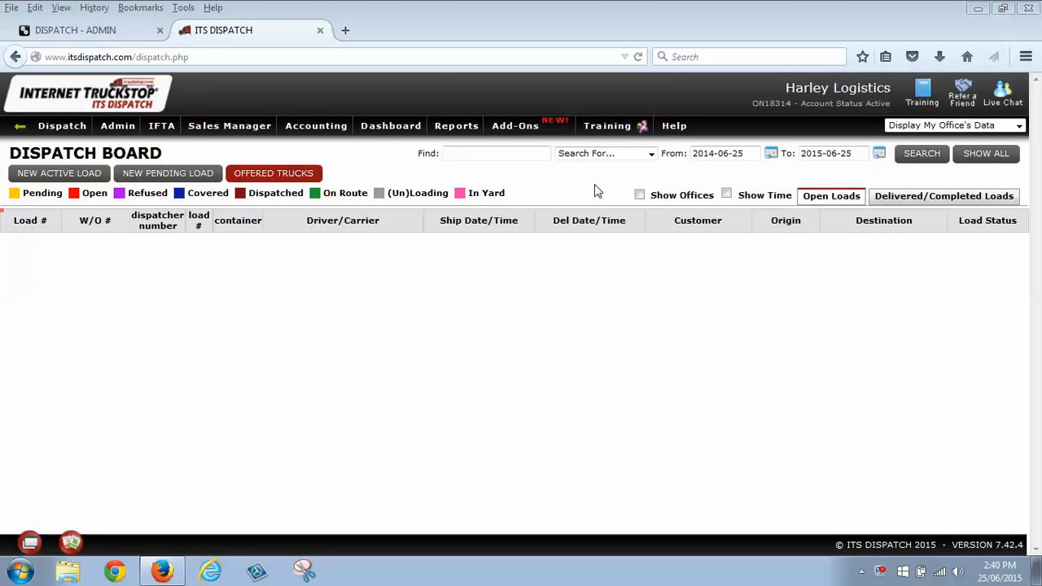
mouse_move(580, 187)
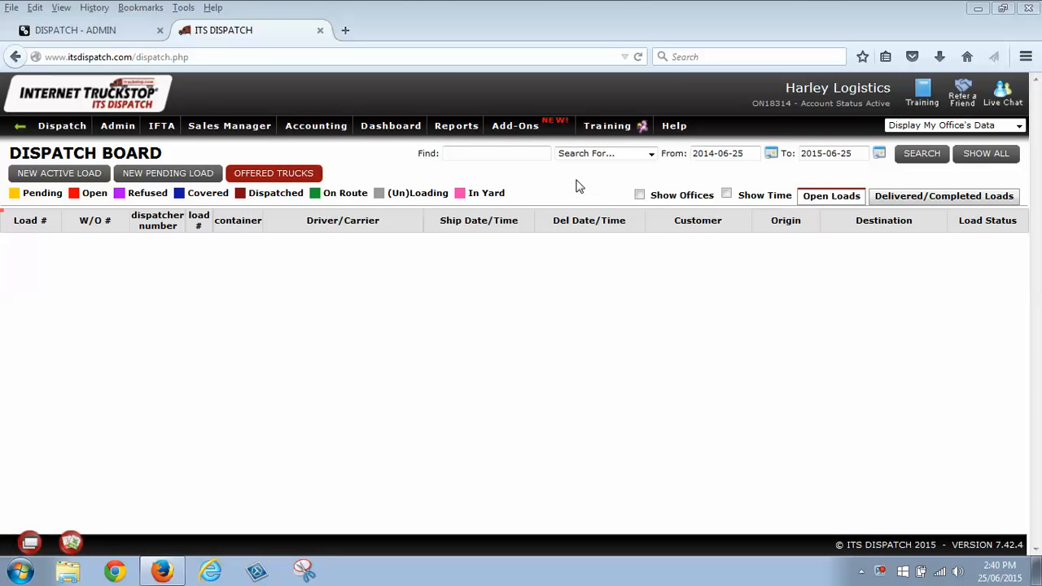
mouse_move(407, 192)
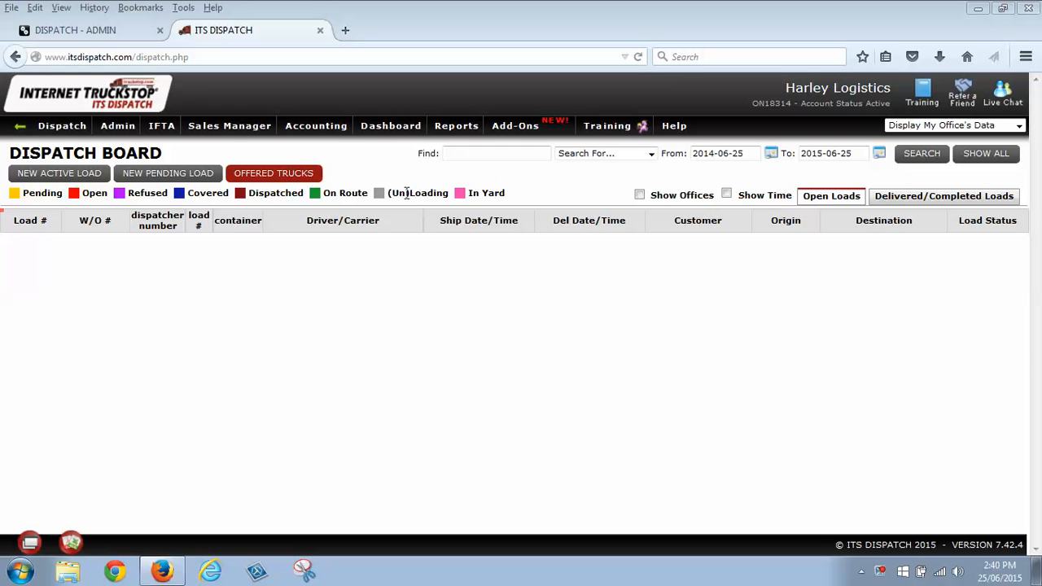
Start a new active load assigned to a carrier rather than a driver
left_click(118, 125)
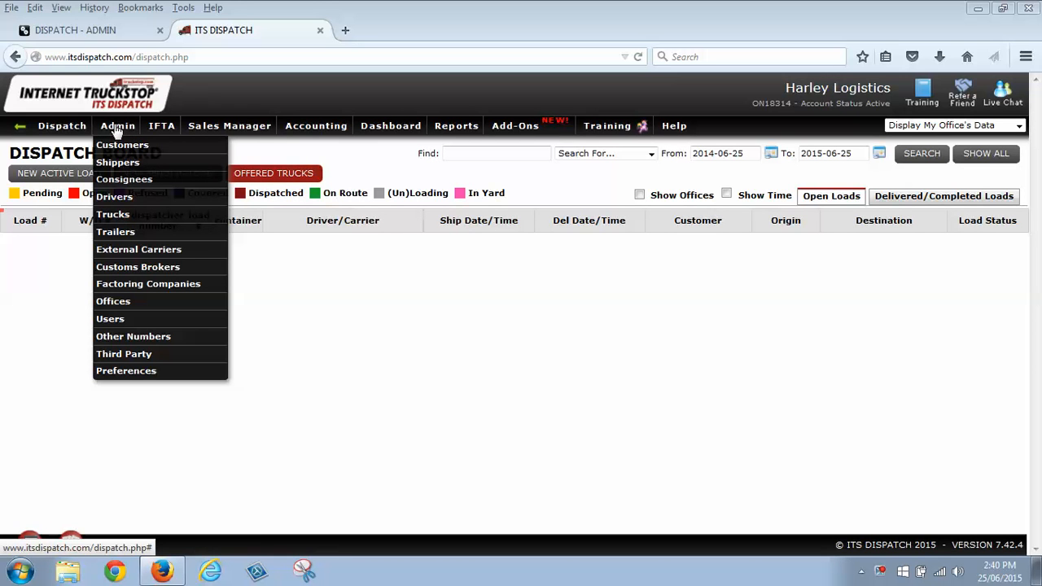
mouse_move(122, 145)
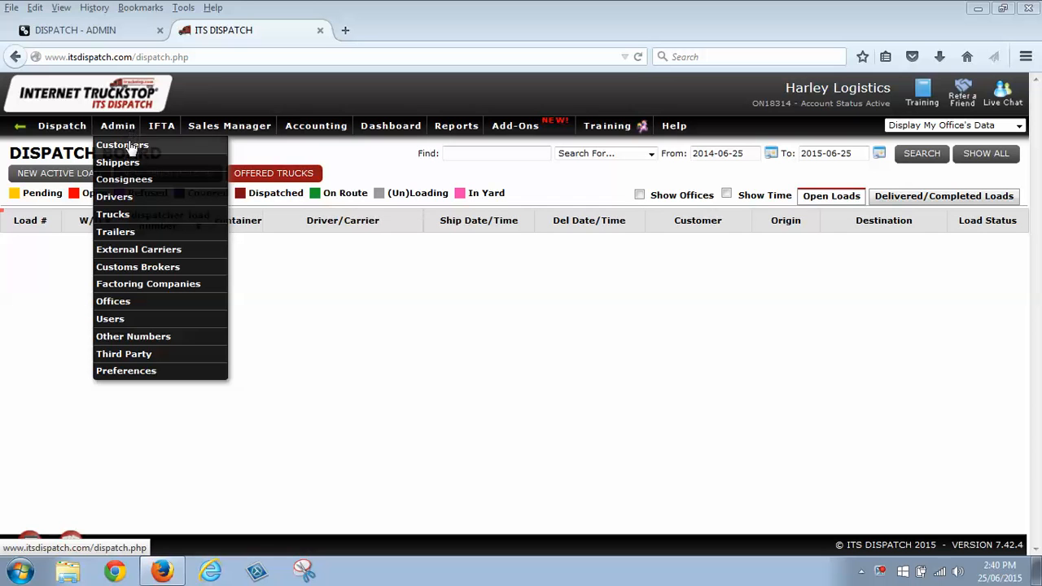
mouse_move(160, 150)
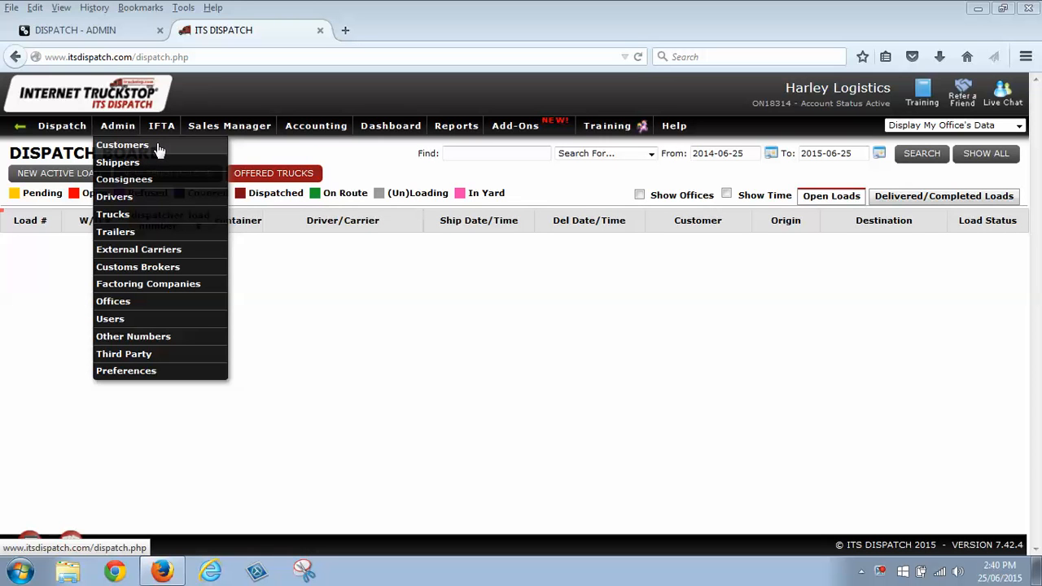
mouse_move(156, 166)
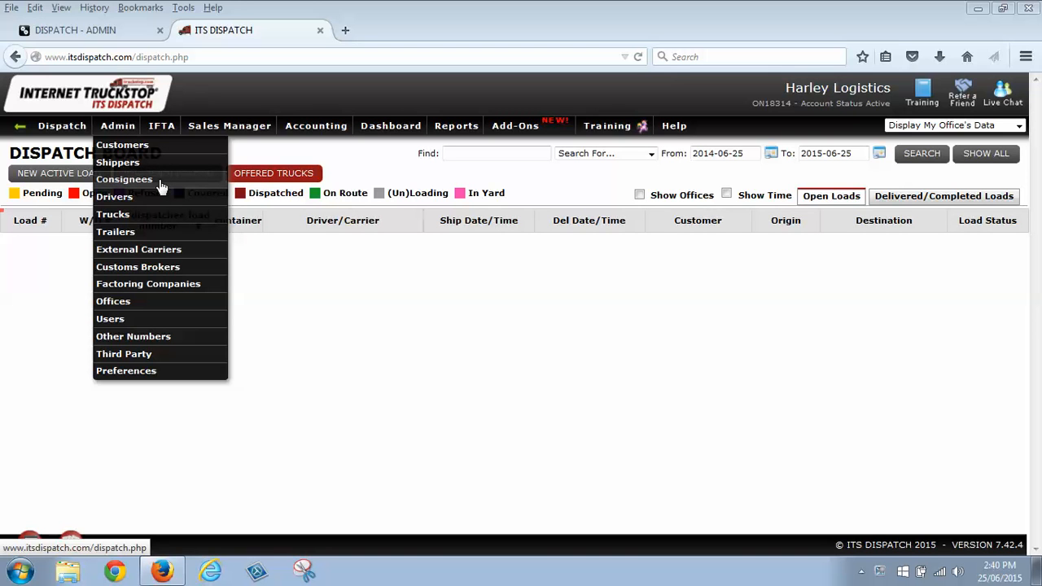
mouse_move(139, 249)
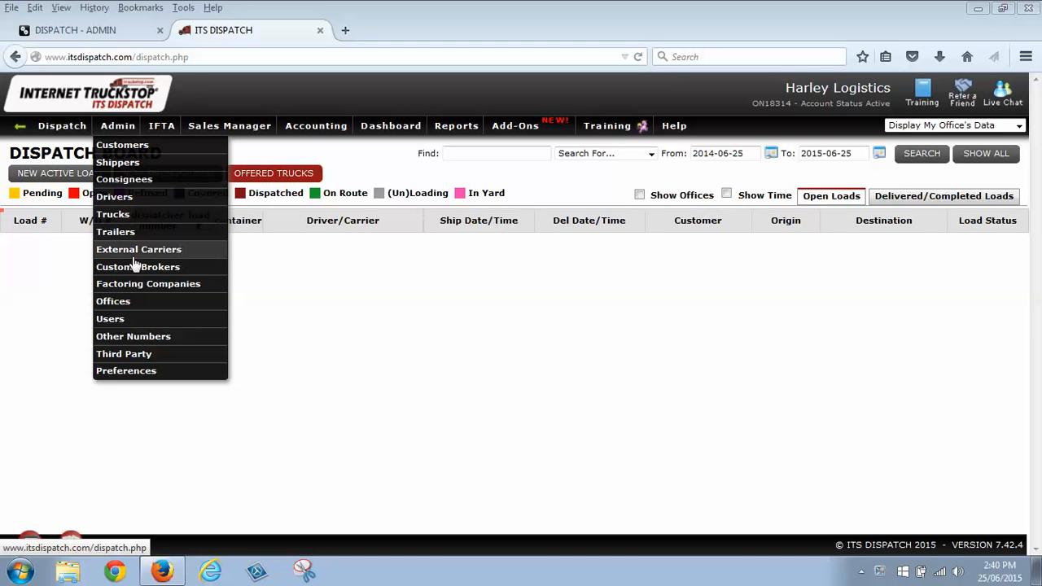
mouse_move(137, 241)
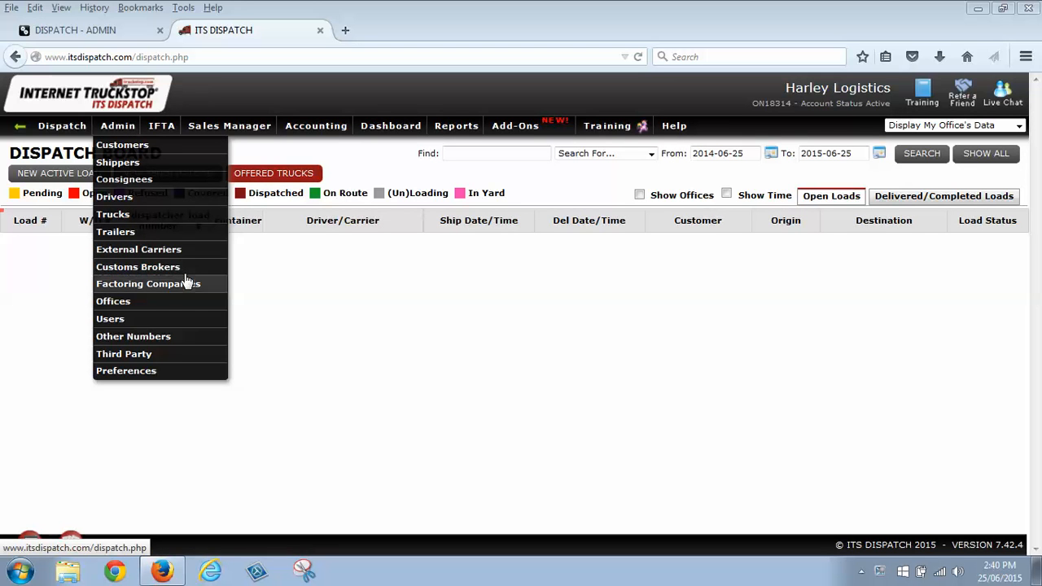
mouse_move(187, 270)
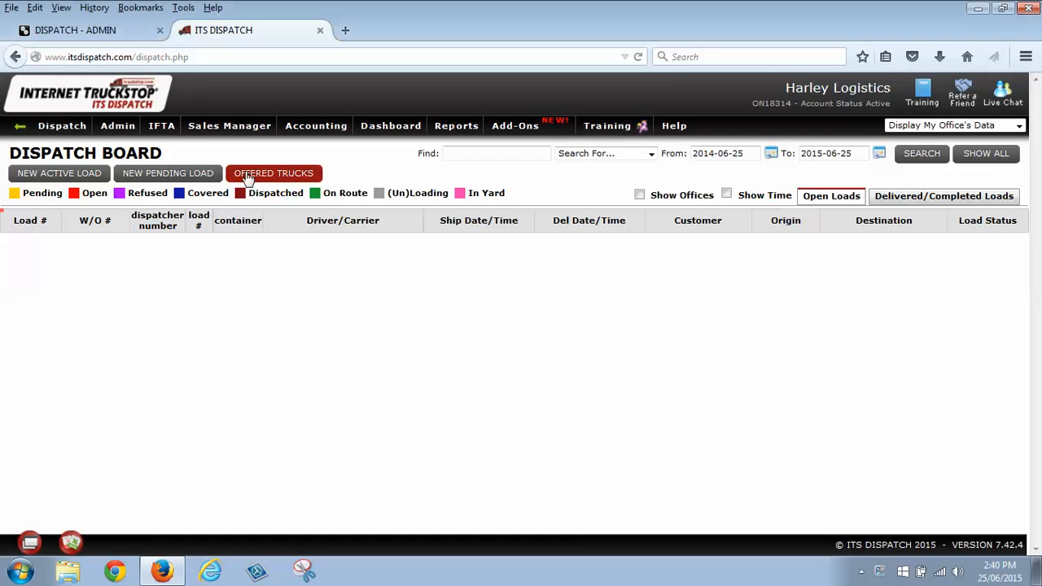
mouse_move(167, 172)
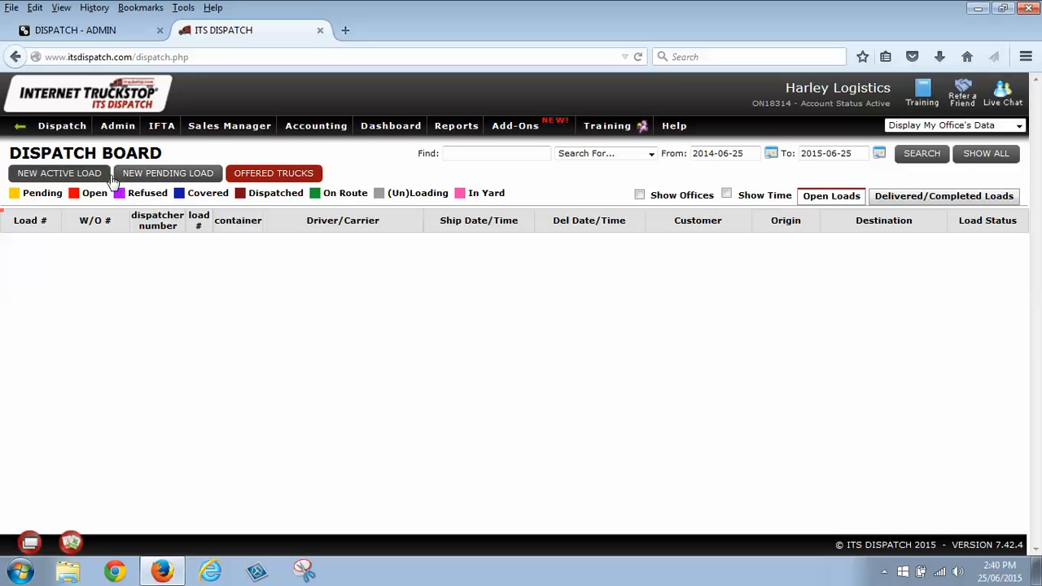
mouse_move(167, 172)
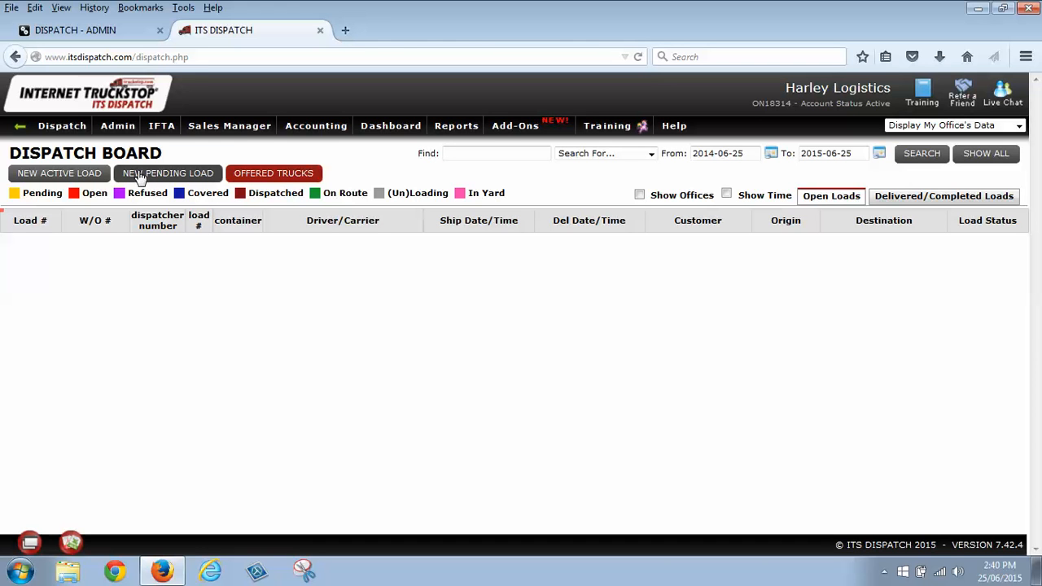
mouse_move(59, 173)
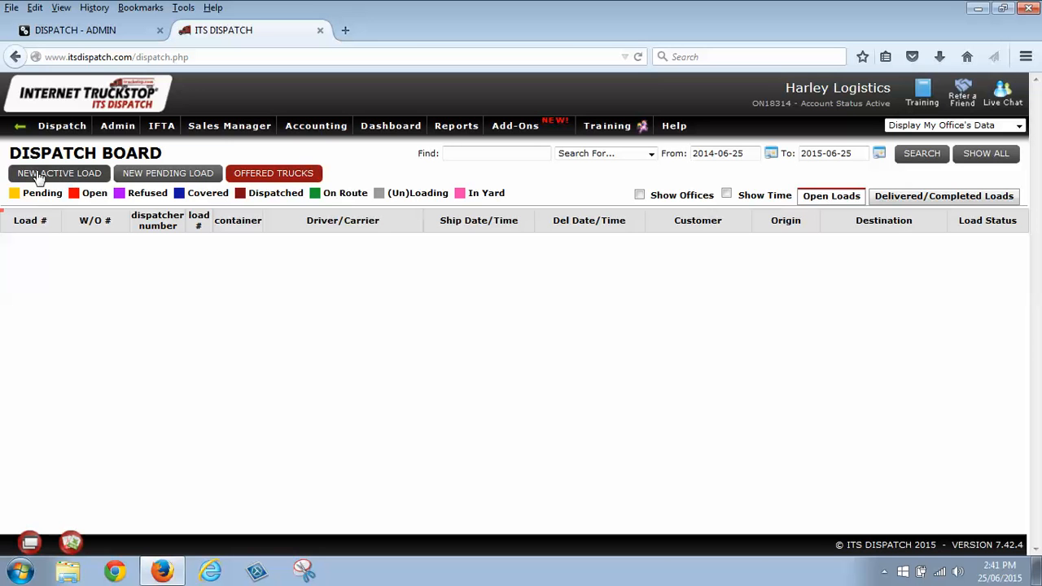
left_click(58, 172)
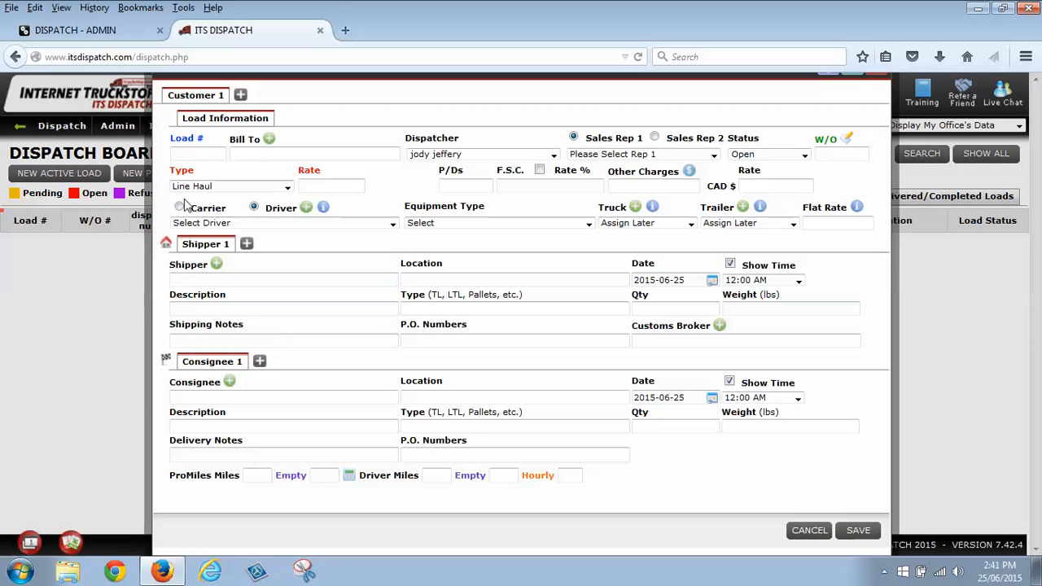
left_click(179, 207)
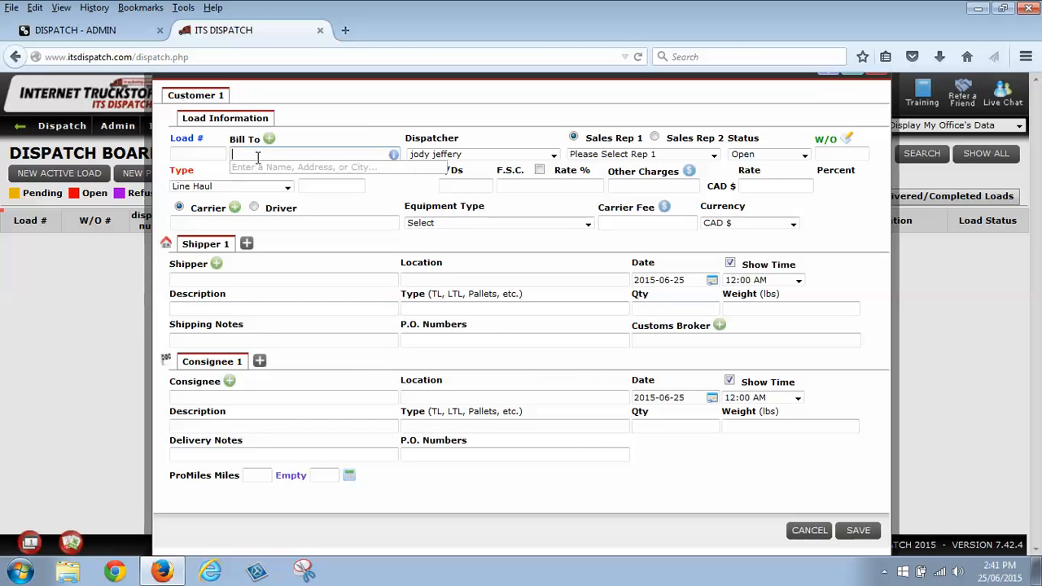
Bill the load to Ace City Inc. with work order number 85475
type("Ace City Inc.")
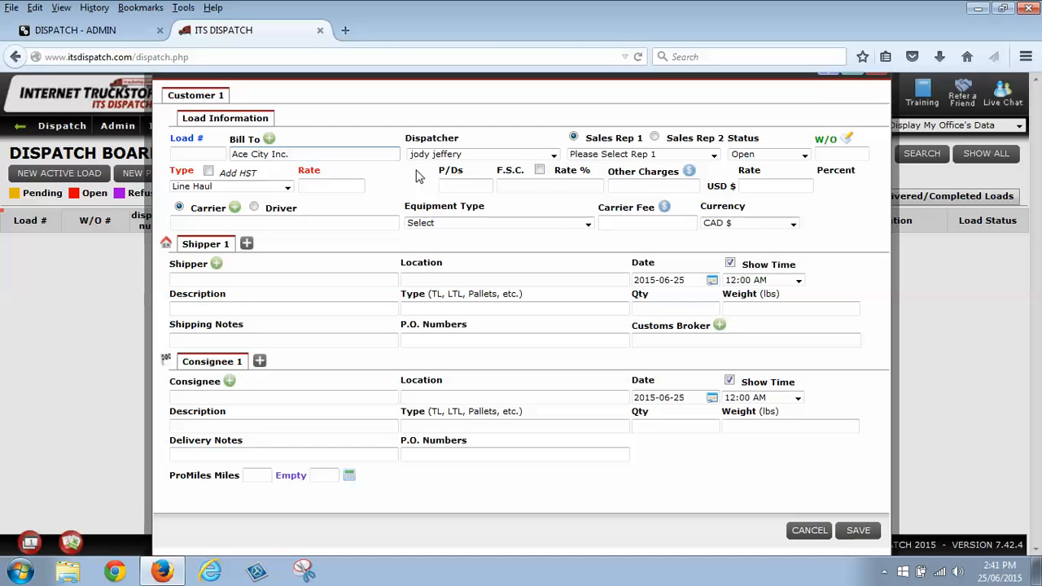
mouse_move(643, 153)
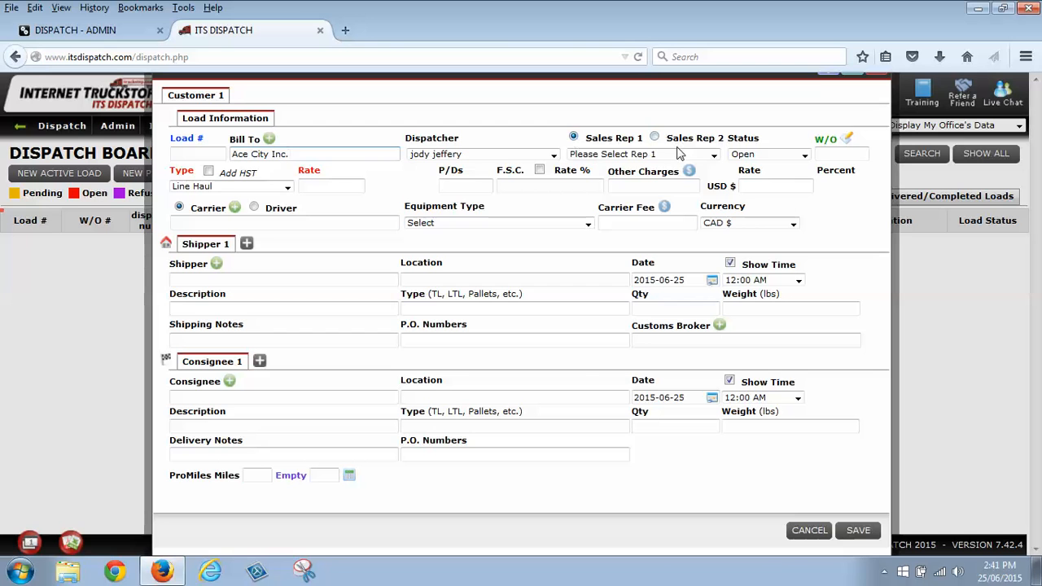
mouse_move(681, 154)
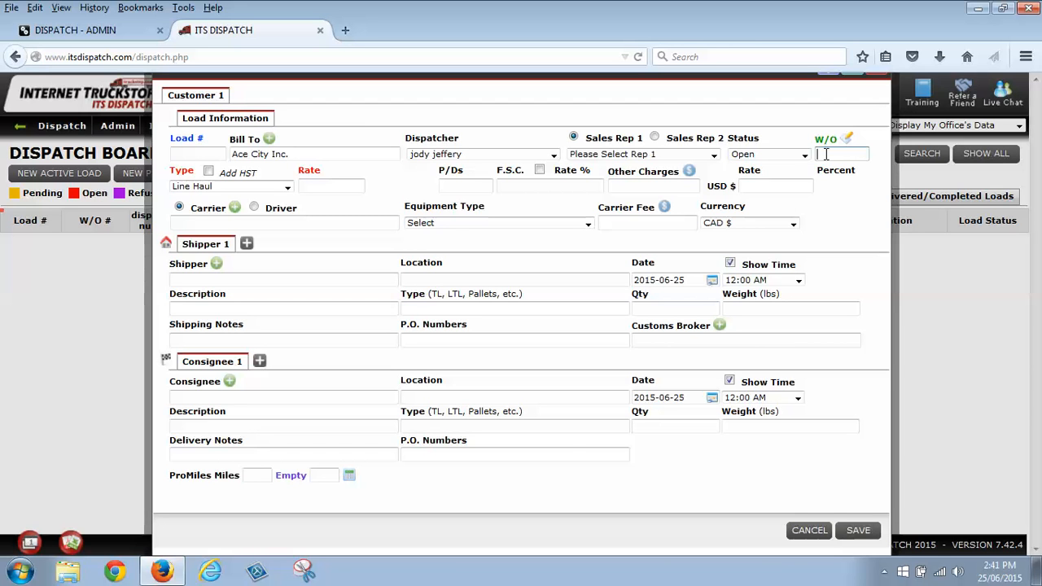
type("8")
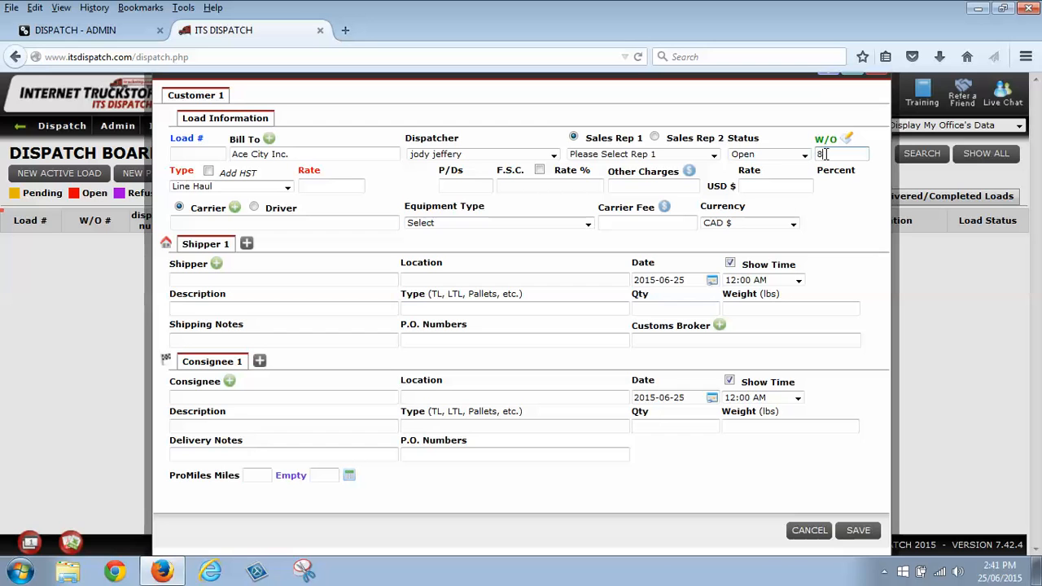
type("5475")
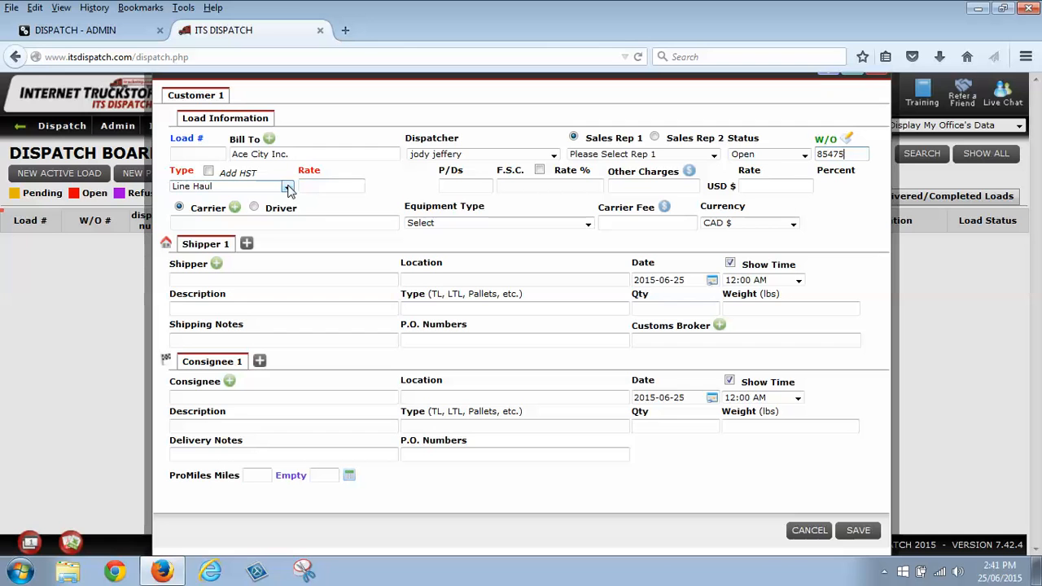
mouse_move(286, 187)
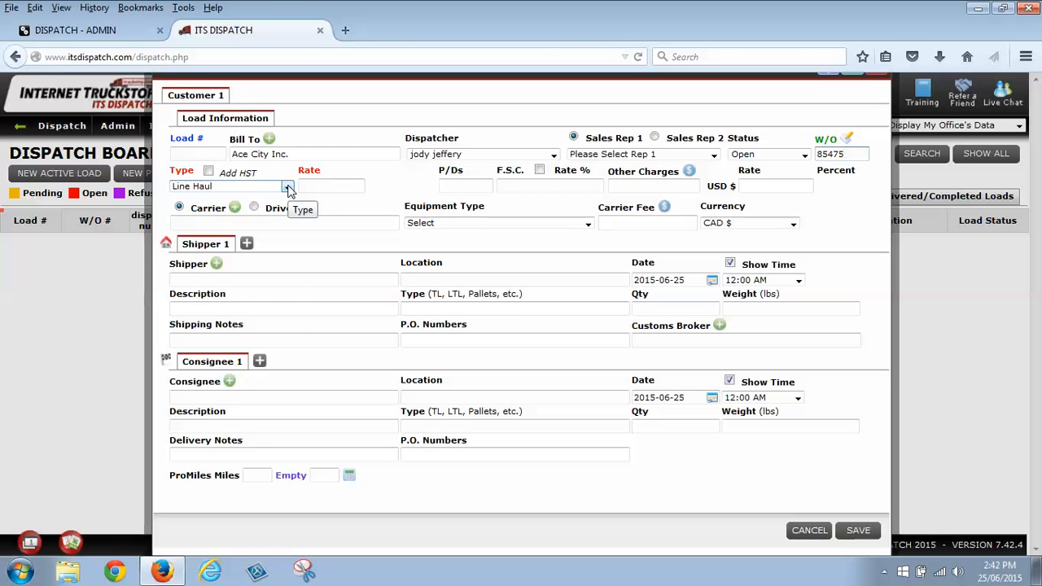
left_click(286, 186)
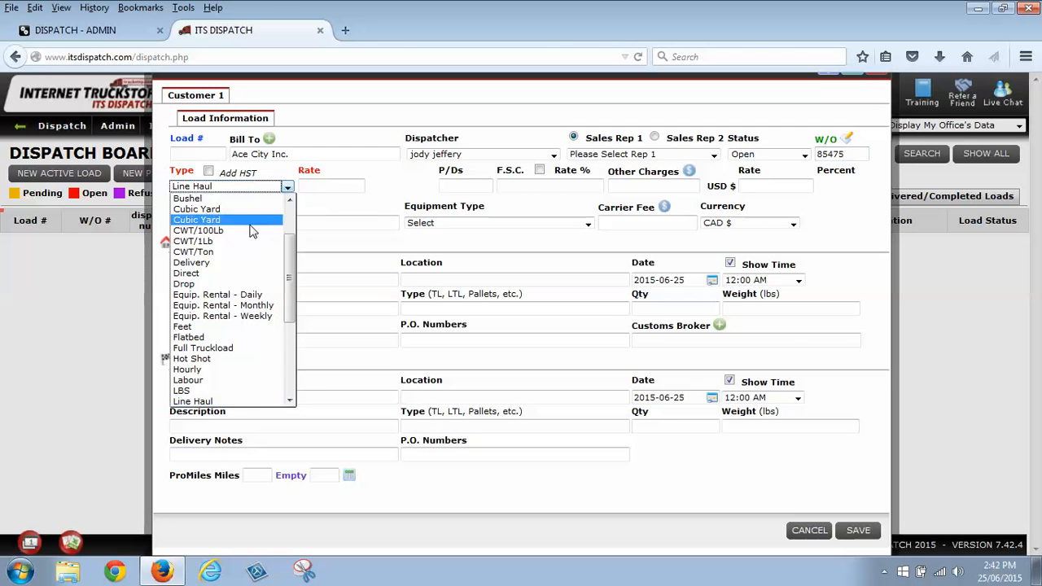
mouse_move(185, 273)
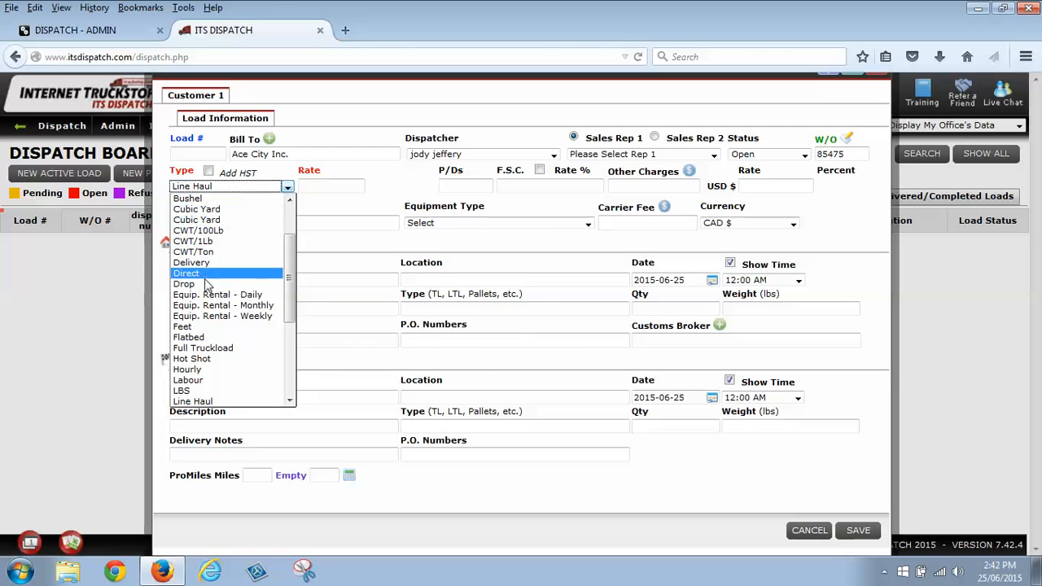
scroll("down", 3)
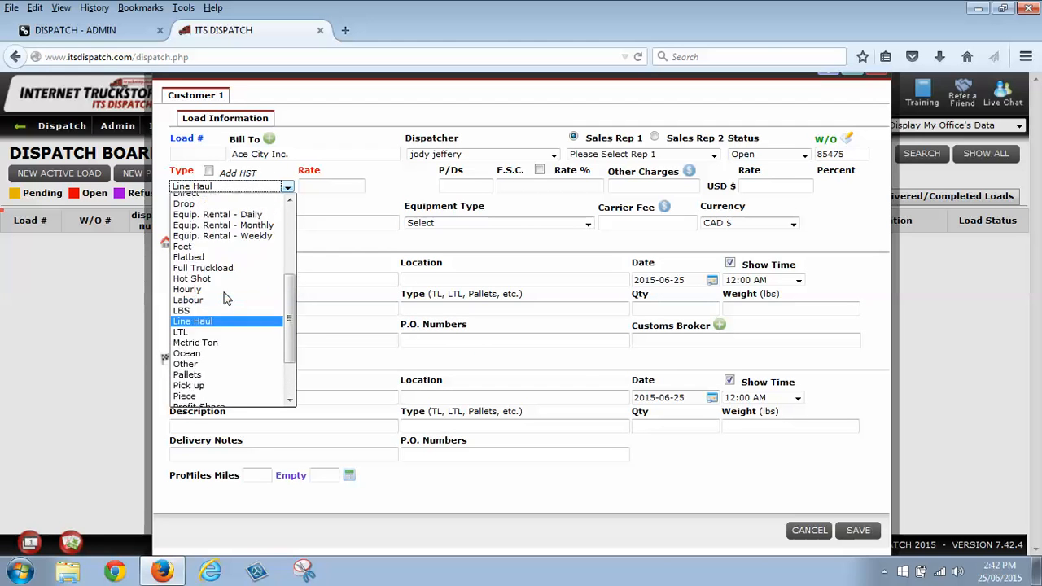
left_click(192, 320)
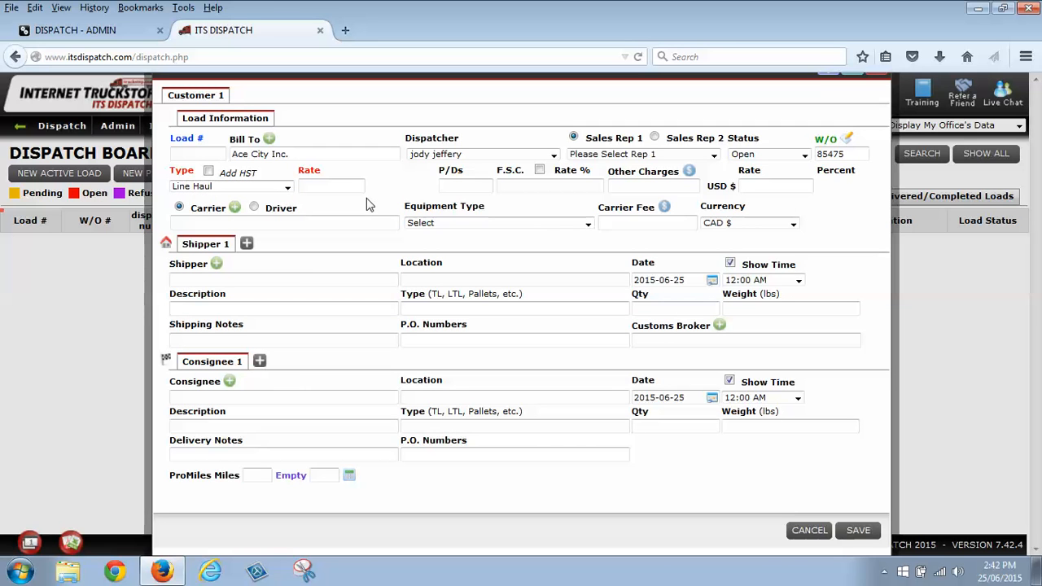
Enter a 1650.00 line haul rate and 450.00 fuel surcharge for a USD 2100.00 total
left_click(332, 185)
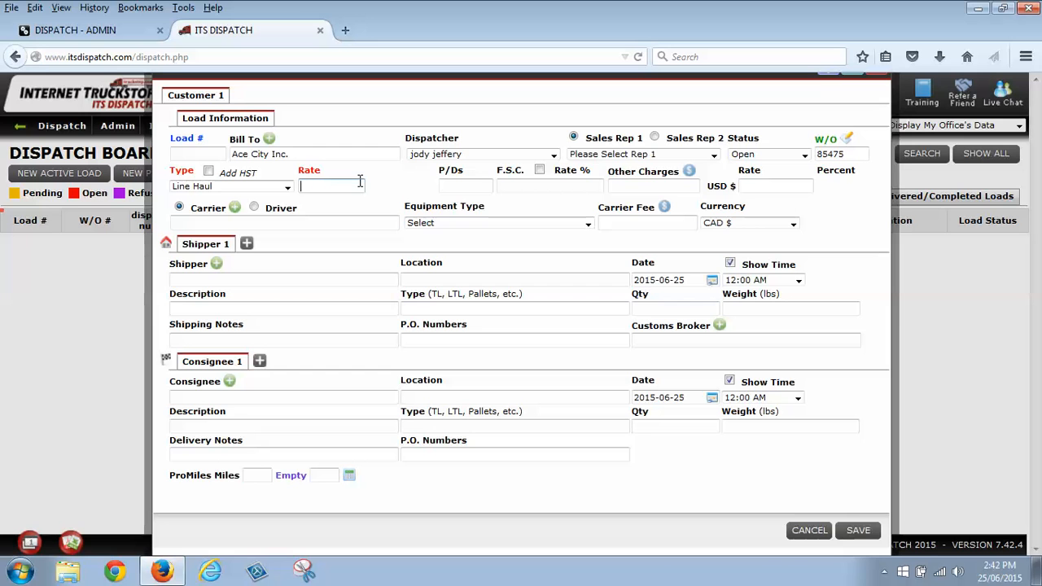
mouse_move(325, 154)
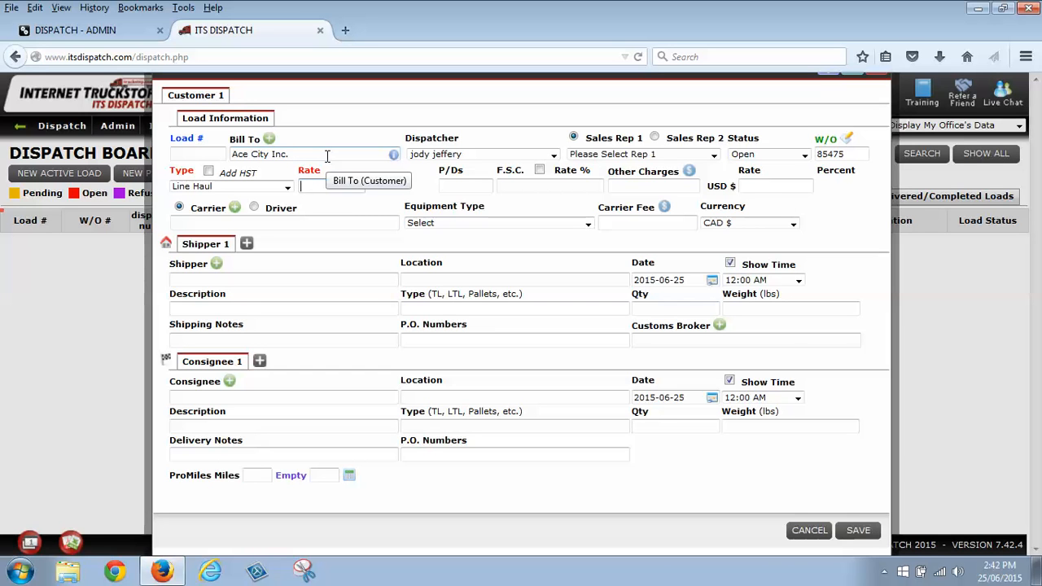
type("1650.00")
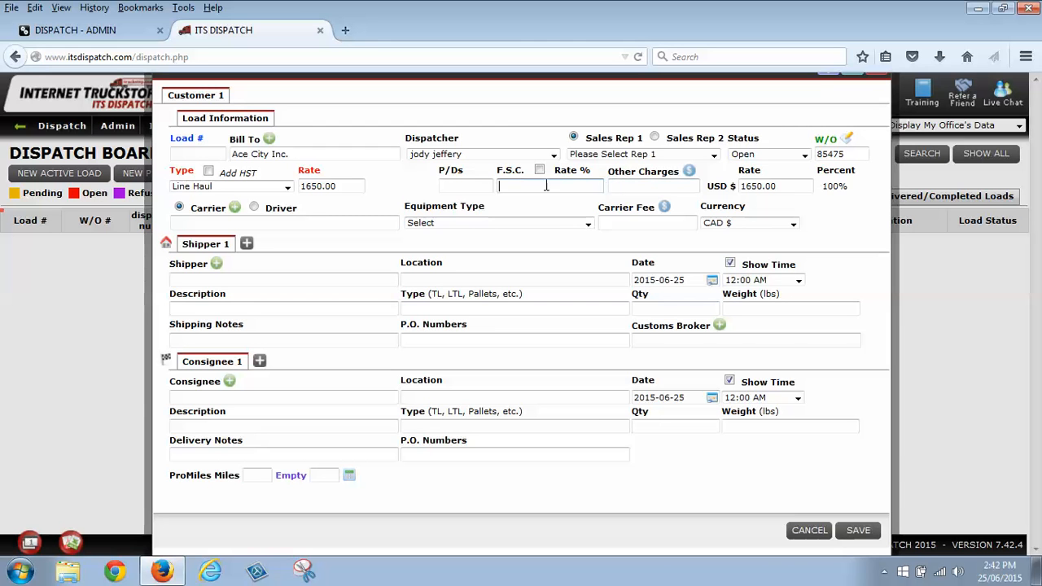
left_click(543, 170)
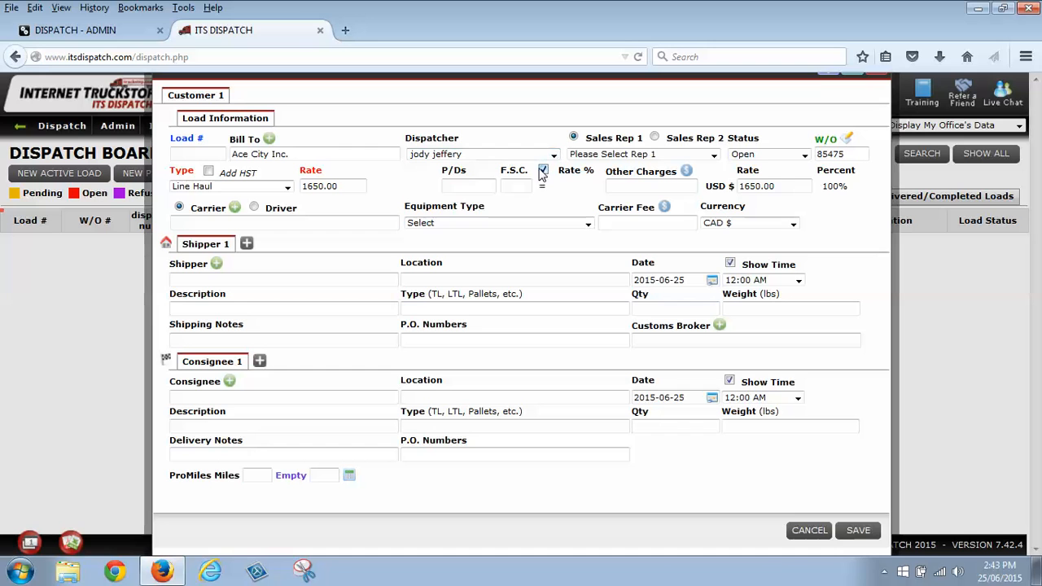
type("450.00")
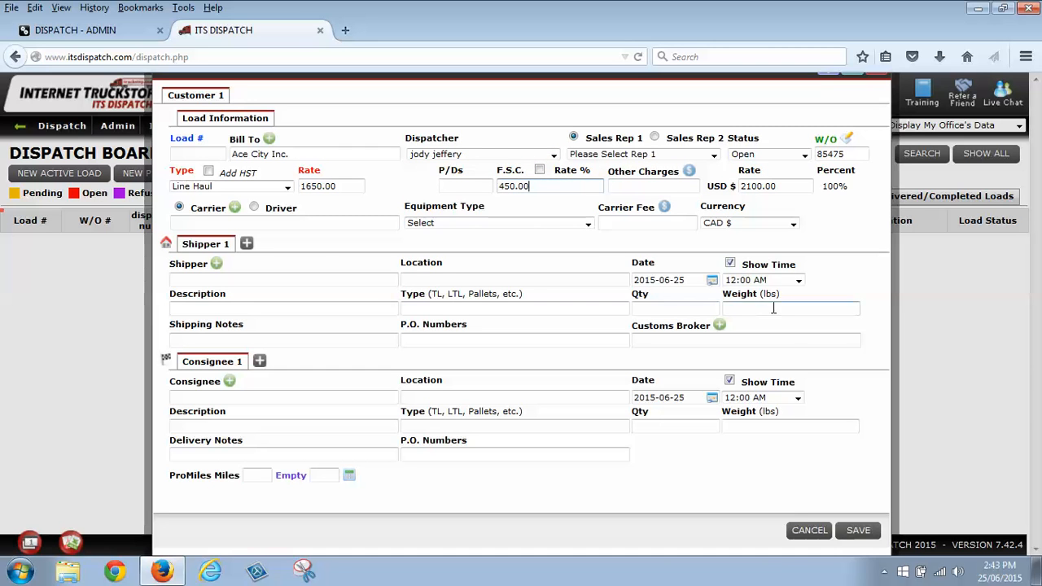
left_click(654, 185)
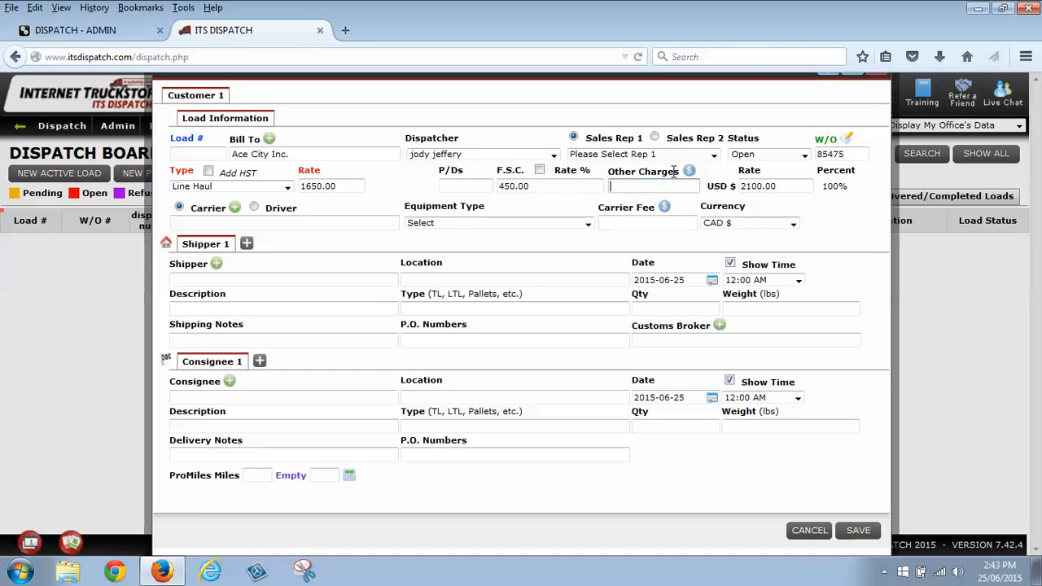
Review the load's other charges and advances lists and close them empty
left_click(689, 171)
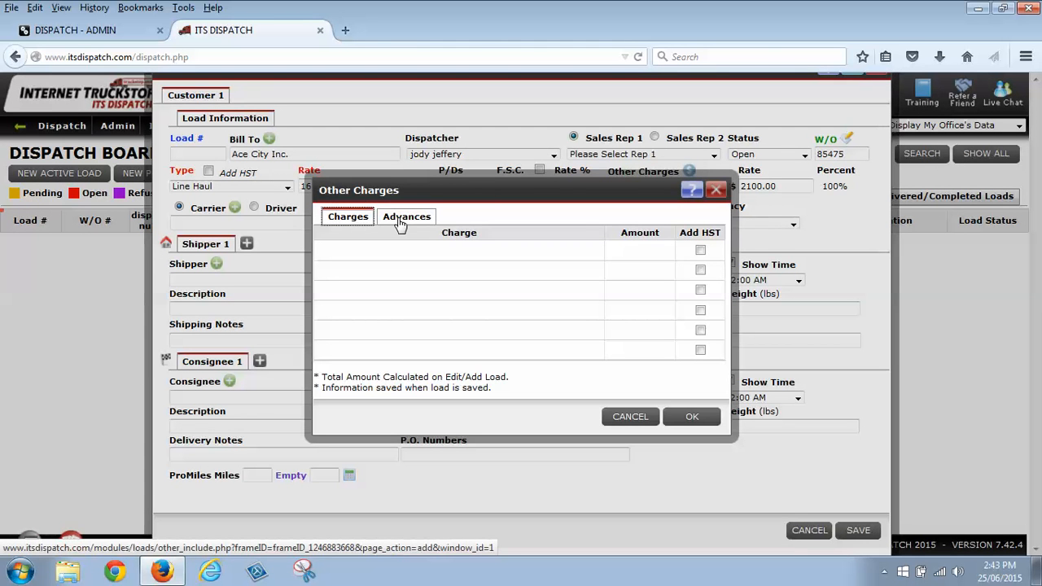
left_click(407, 215)
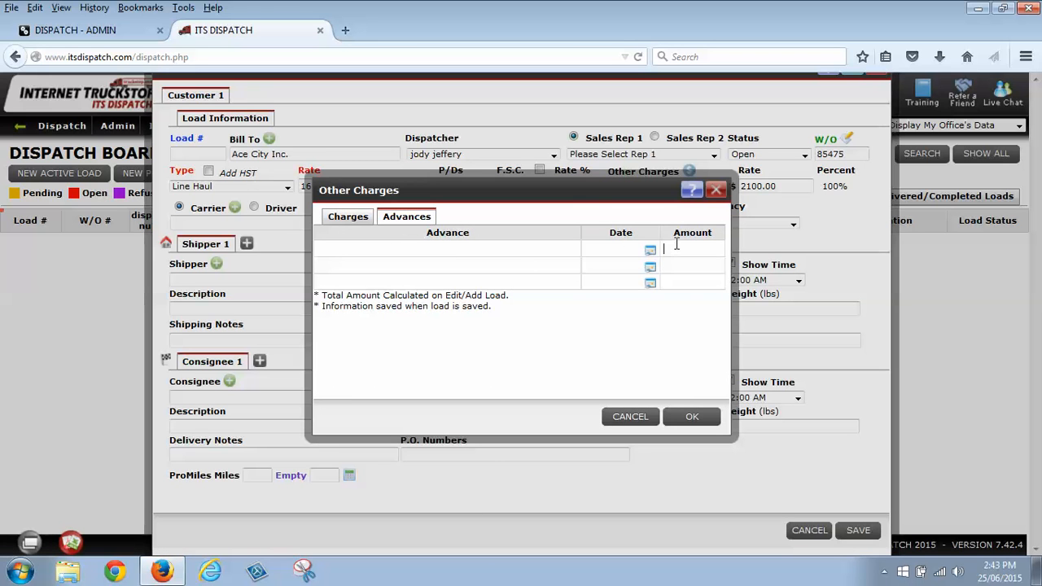
mouse_move(692, 249)
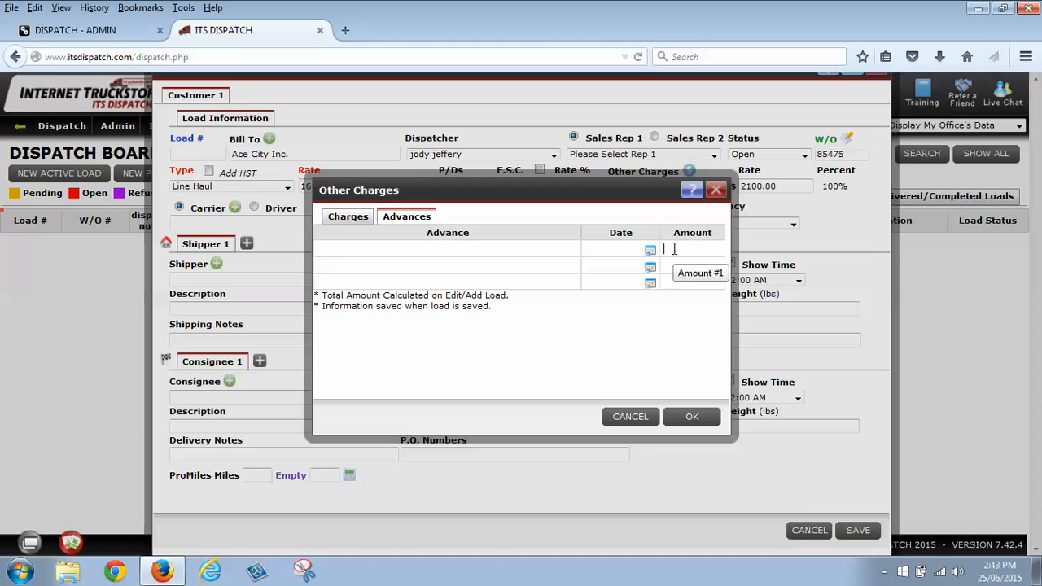
left_click(348, 217)
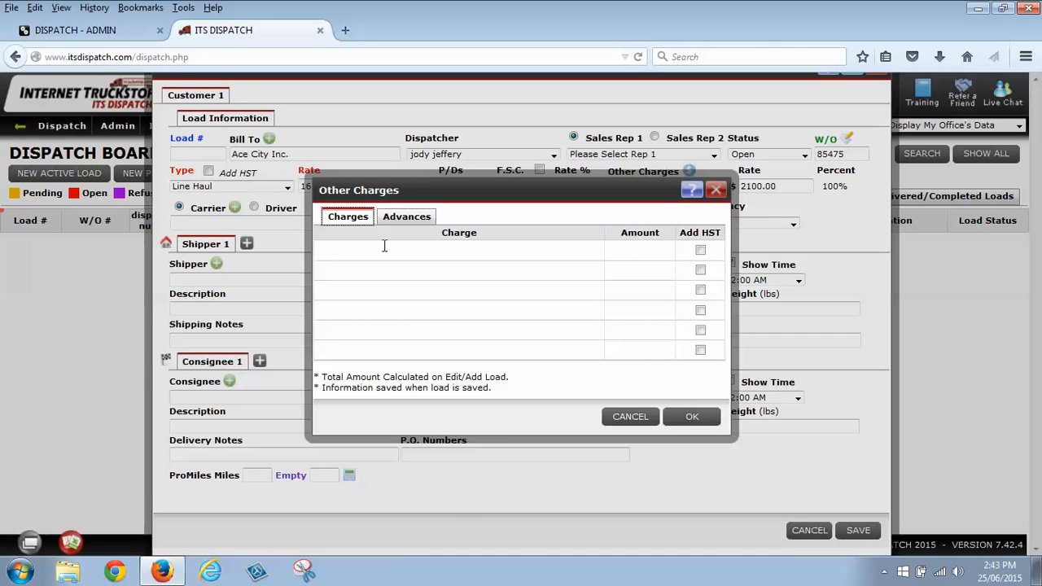
mouse_move(573, 219)
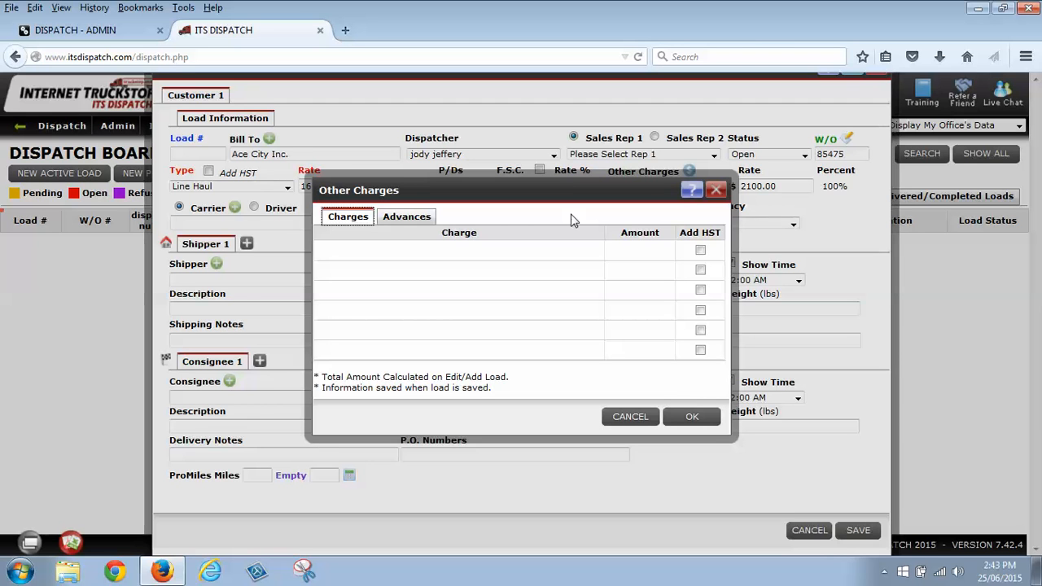
mouse_move(622, 242)
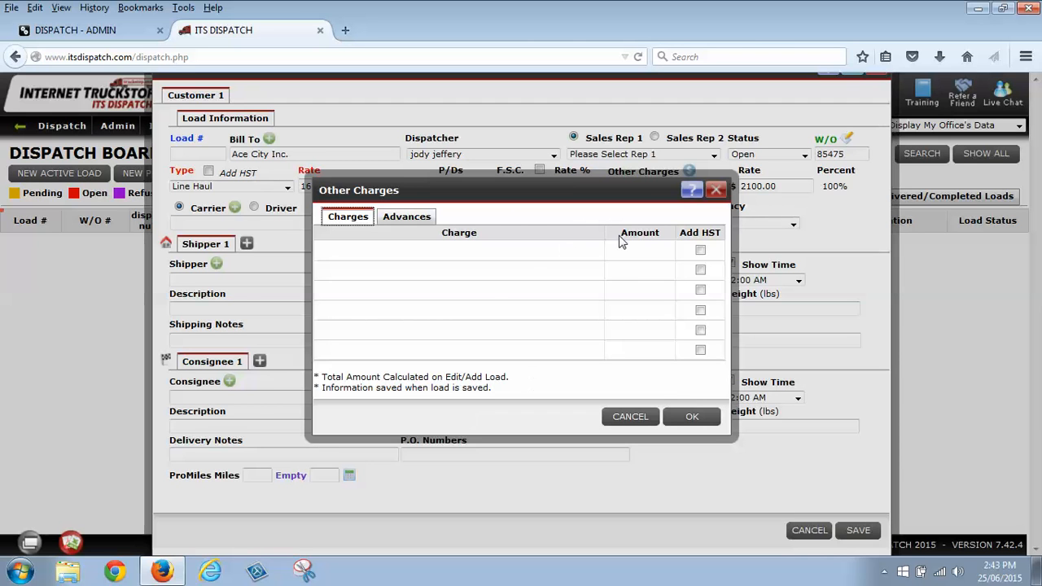
left_click(690, 417)
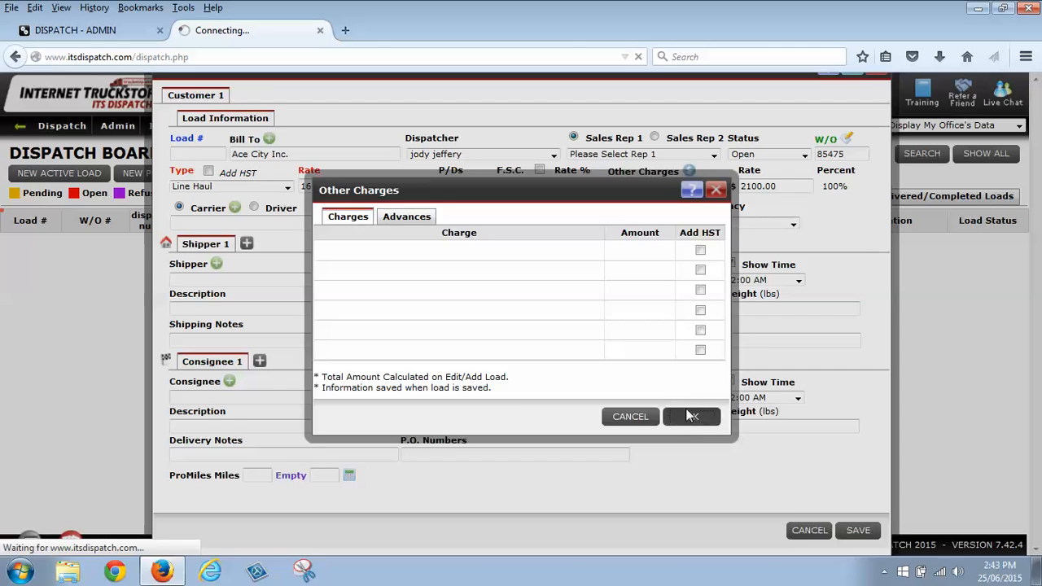
Assign carrier Warren Gibson and choose 53' Reefer as equipment type
left_click(691, 417)
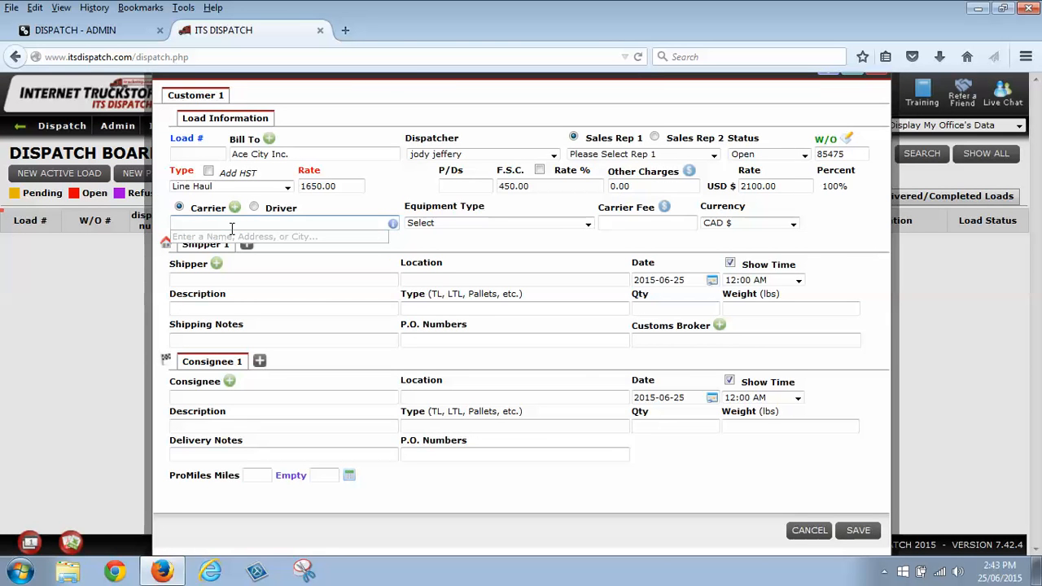
type("warr")
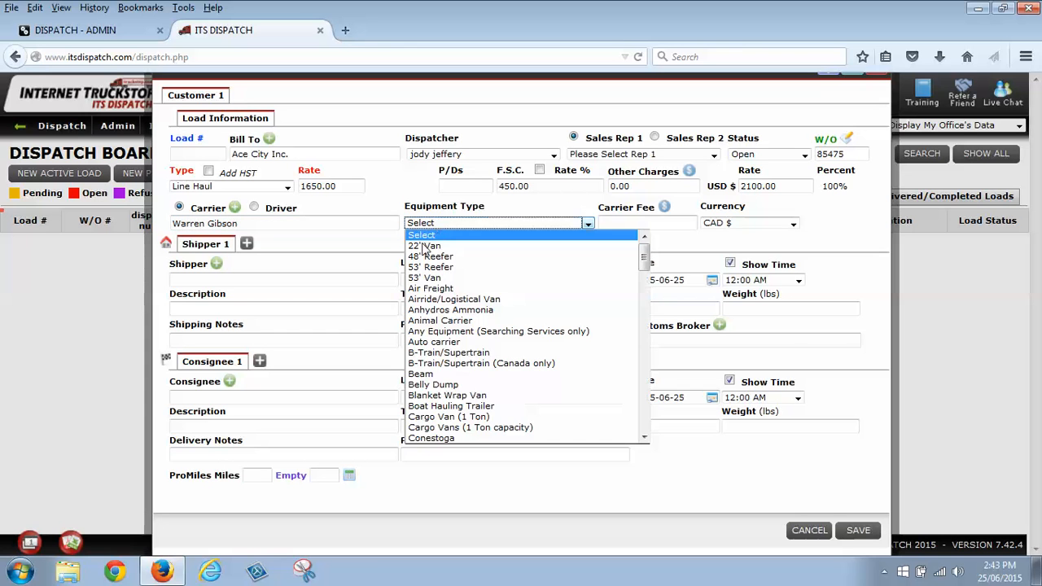
left_click(430, 267)
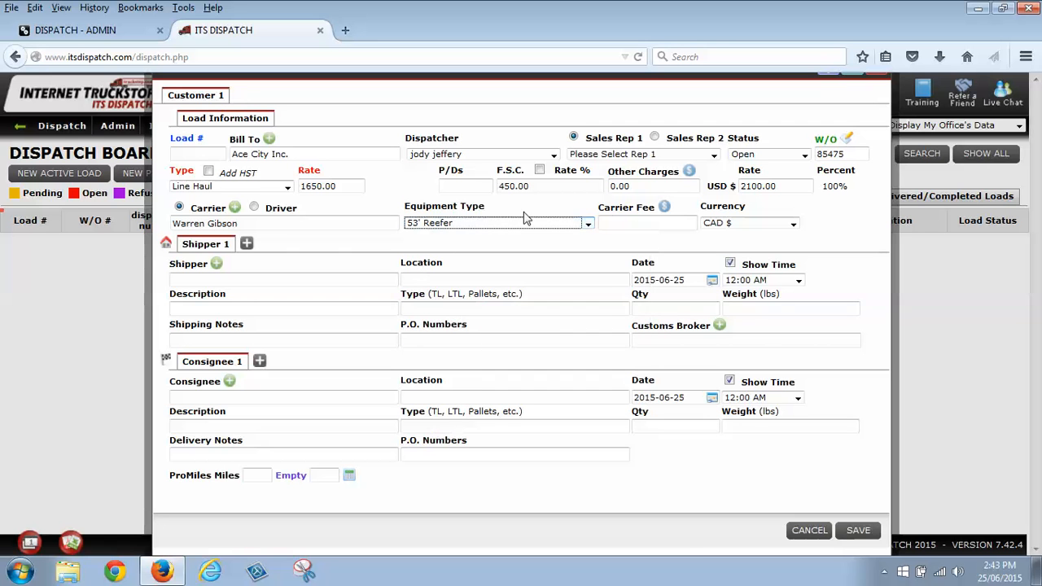
mouse_move(664, 207)
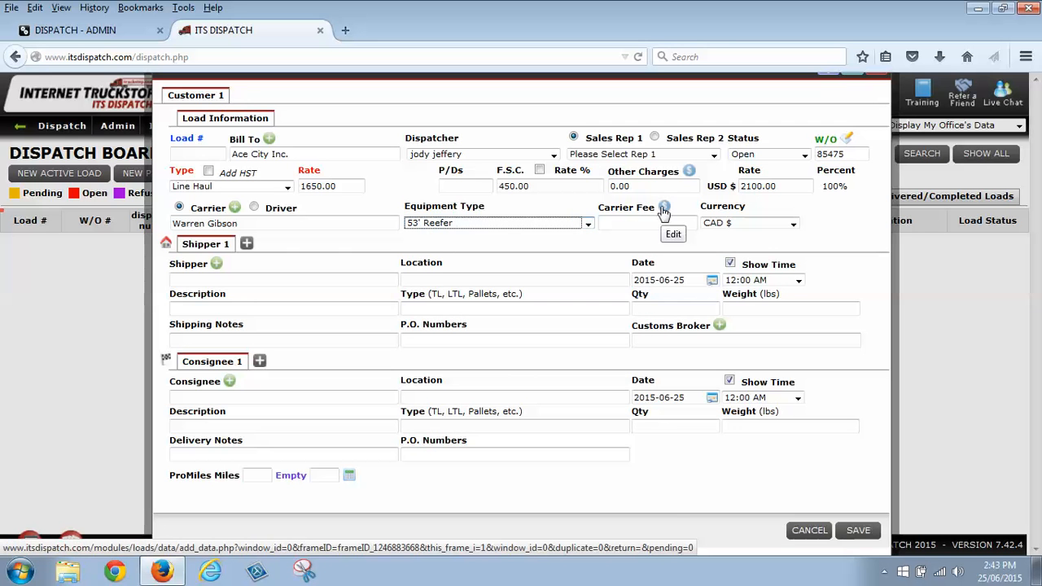
Set the carrier fee to Line Haul rate 1350 plus 400.0 fuel surcharge, totalling 1750.00
left_click(664, 208)
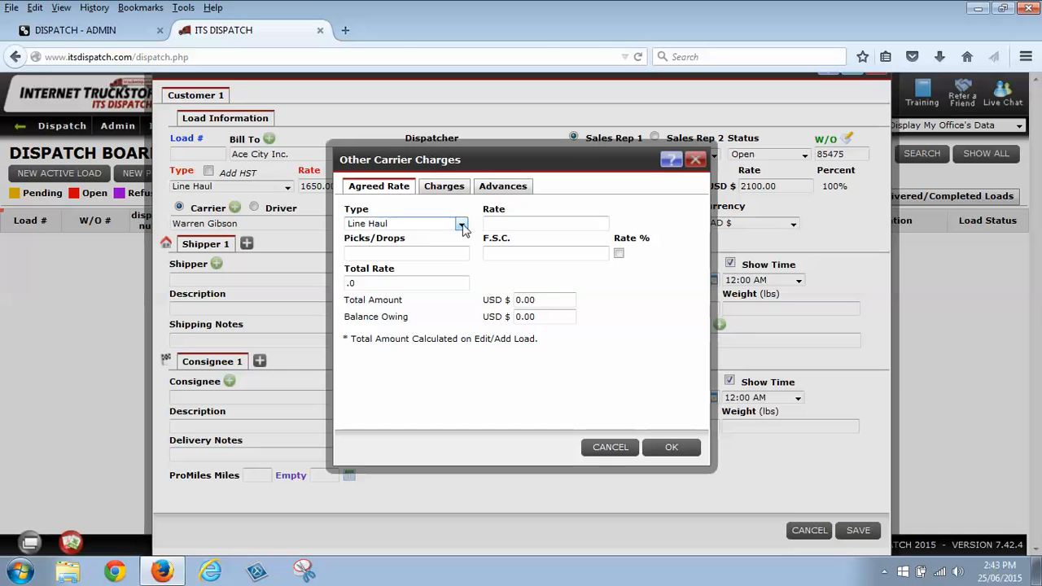
left_click(463, 225)
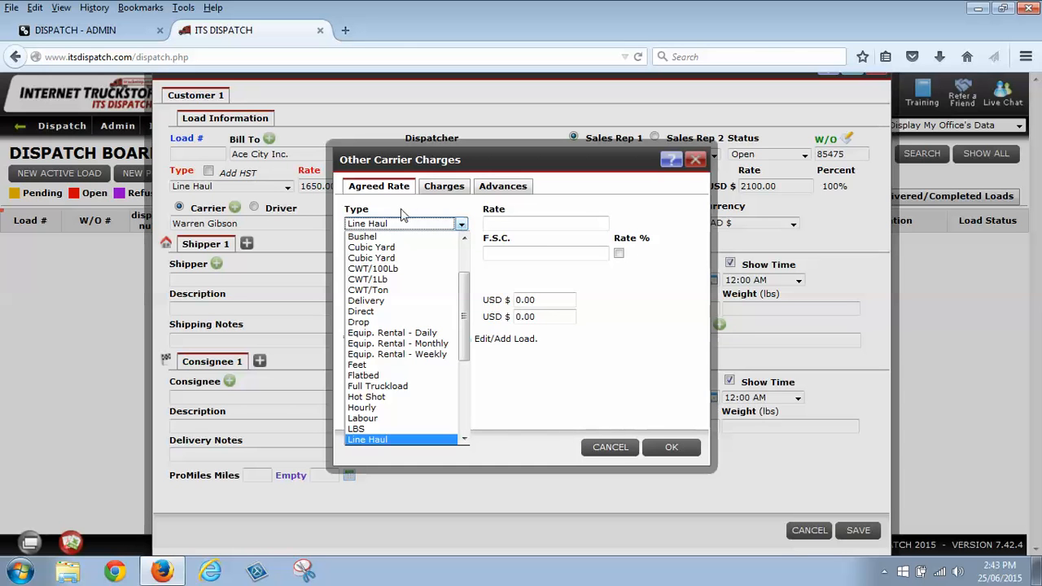
left_click(368, 439)
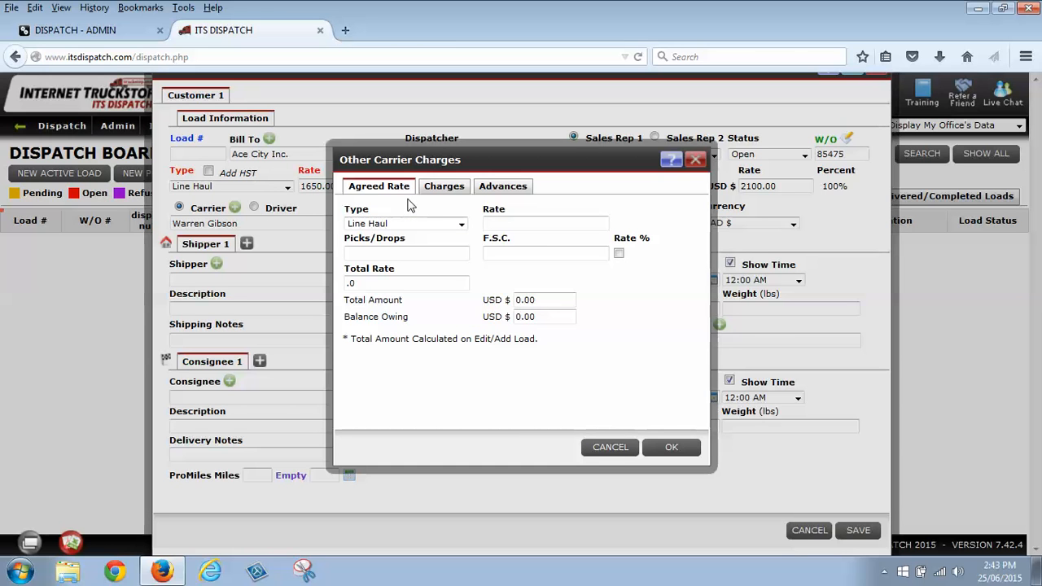
left_click(545, 224)
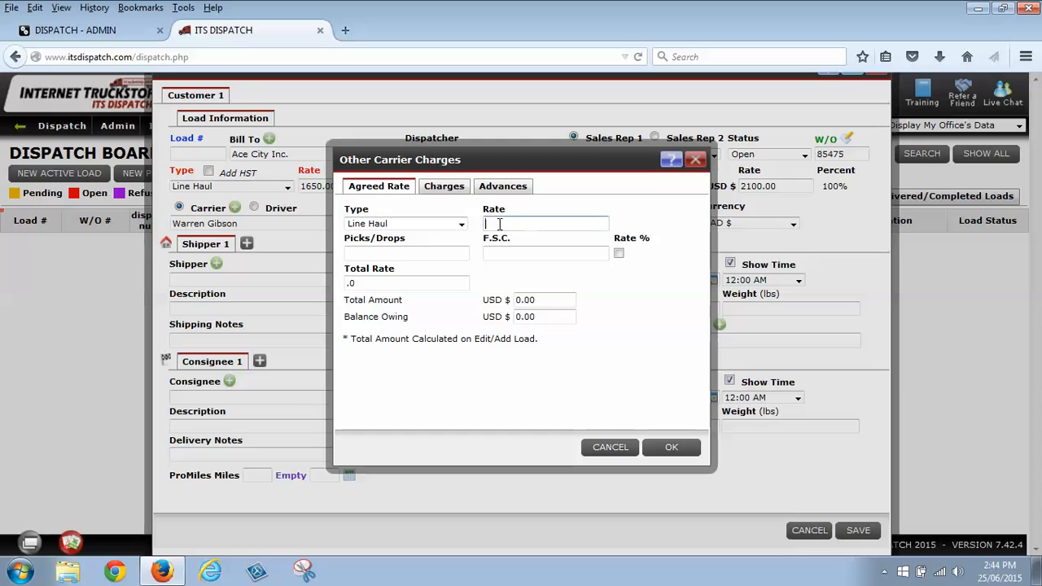
type("1350.00")
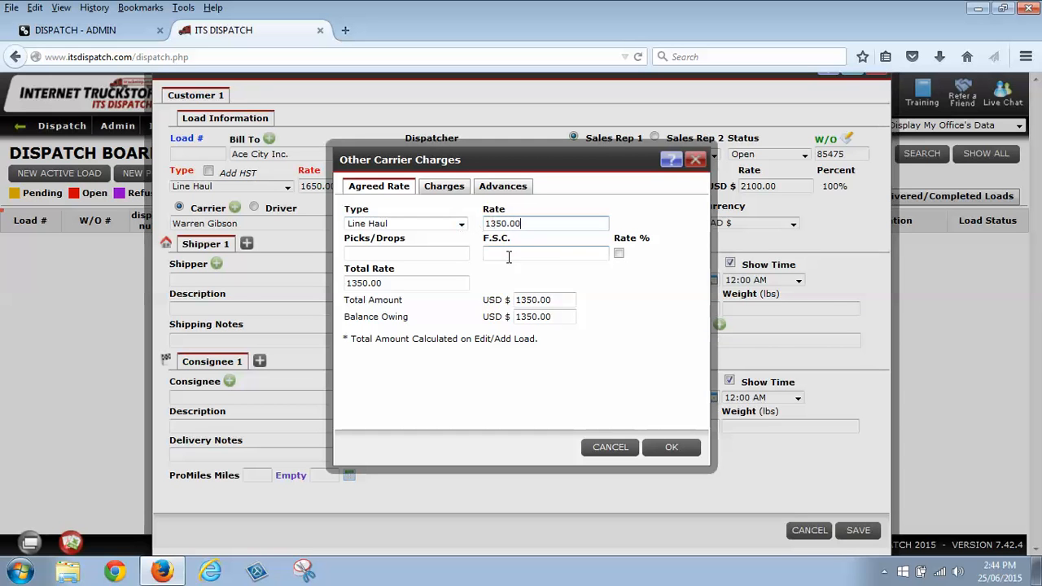
type("400.00")
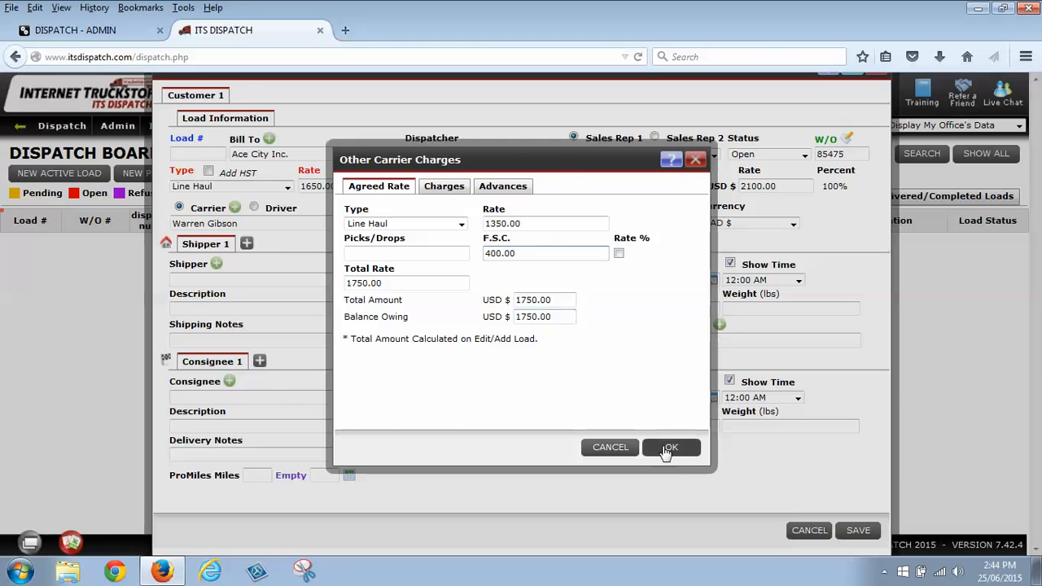
left_click(671, 446)
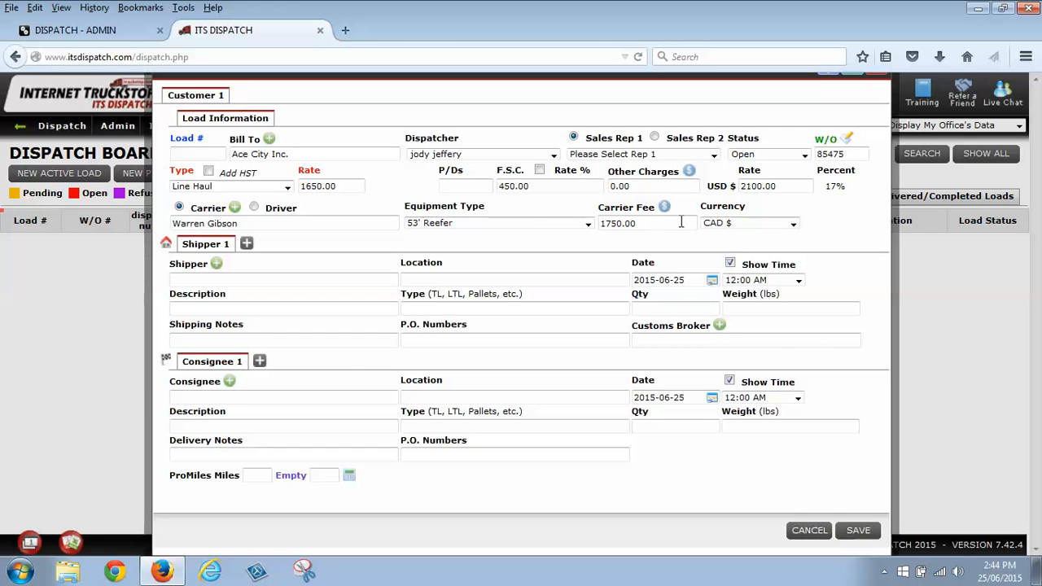
Enter Kayleens Cleaning supplies as the shipper, located in Ladoga, WI
left_click(284, 280)
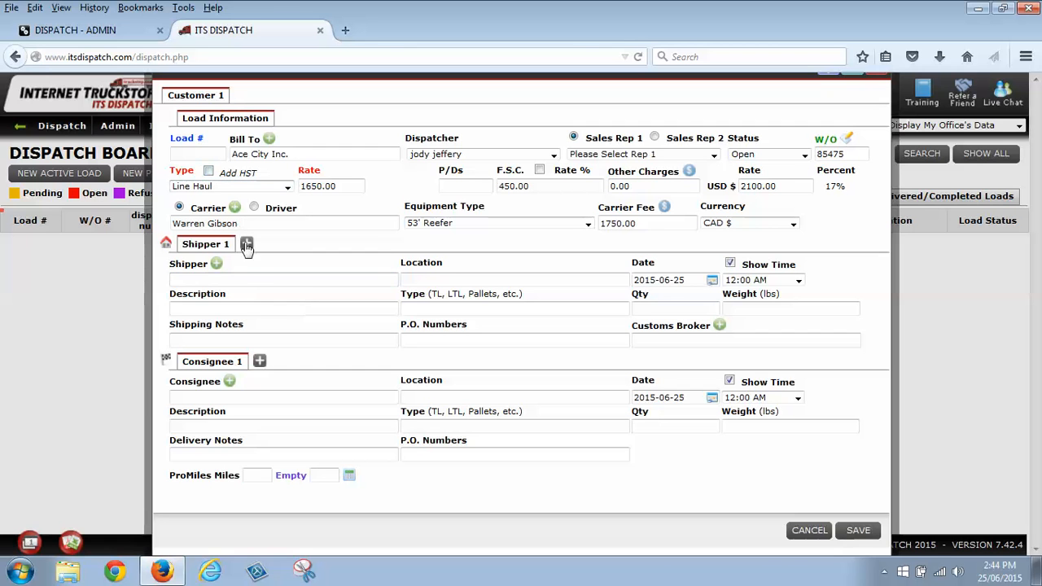
left_click(283, 280)
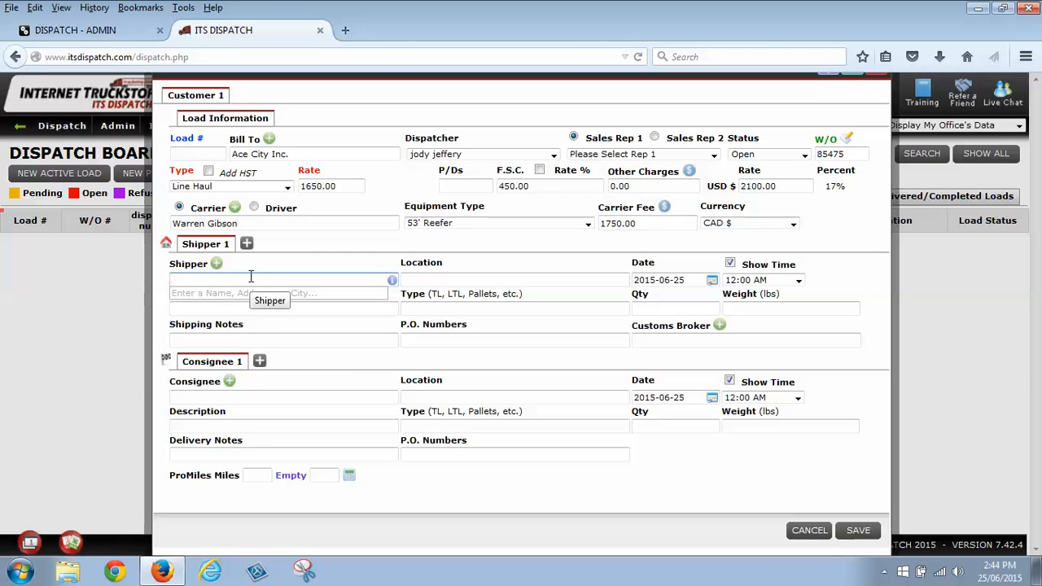
left_click(280, 280)
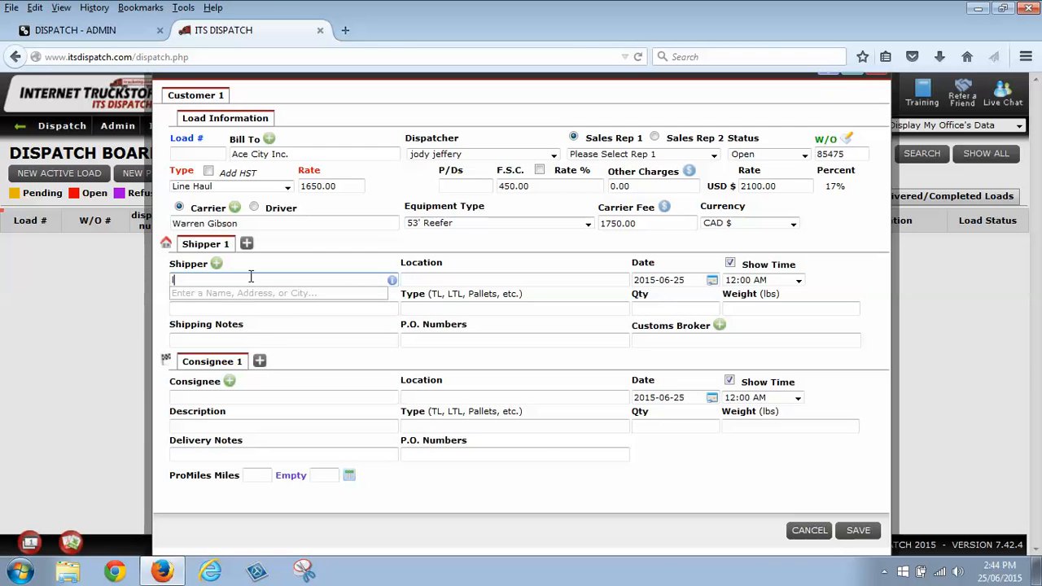
type("Kayleens Cleaning supplies")
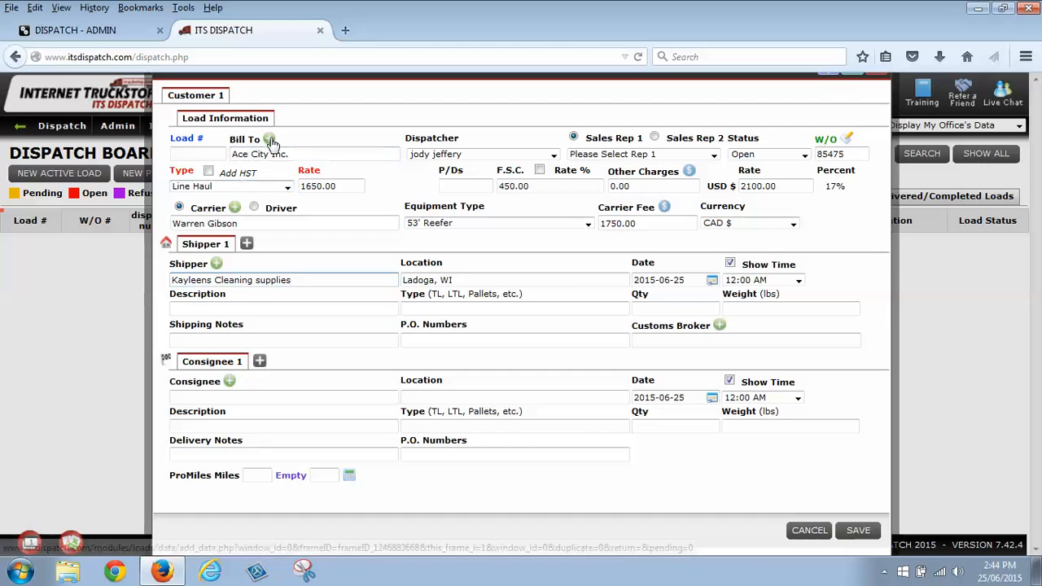
left_click(270, 138)
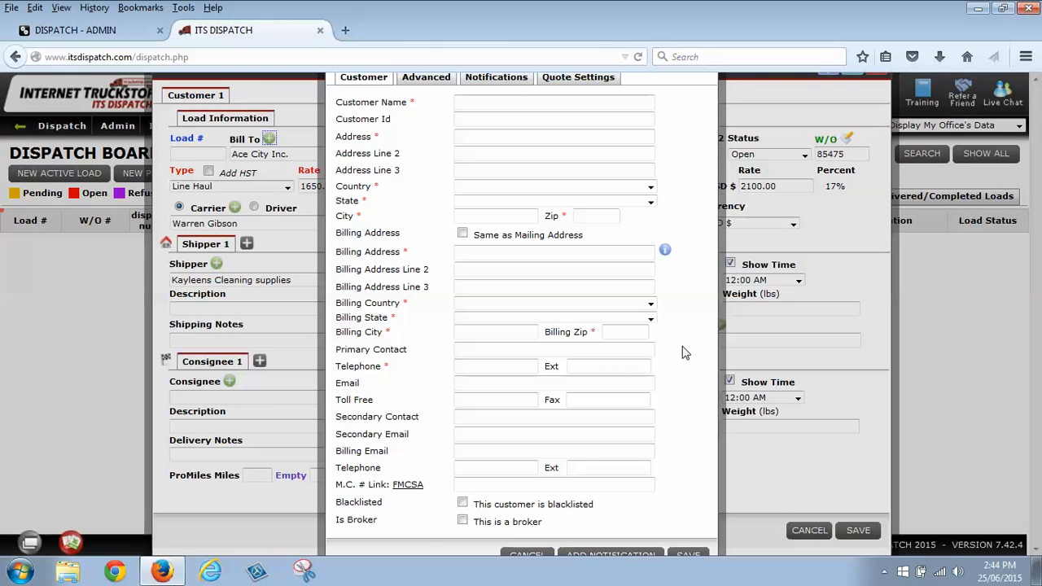
right_click(687, 352)
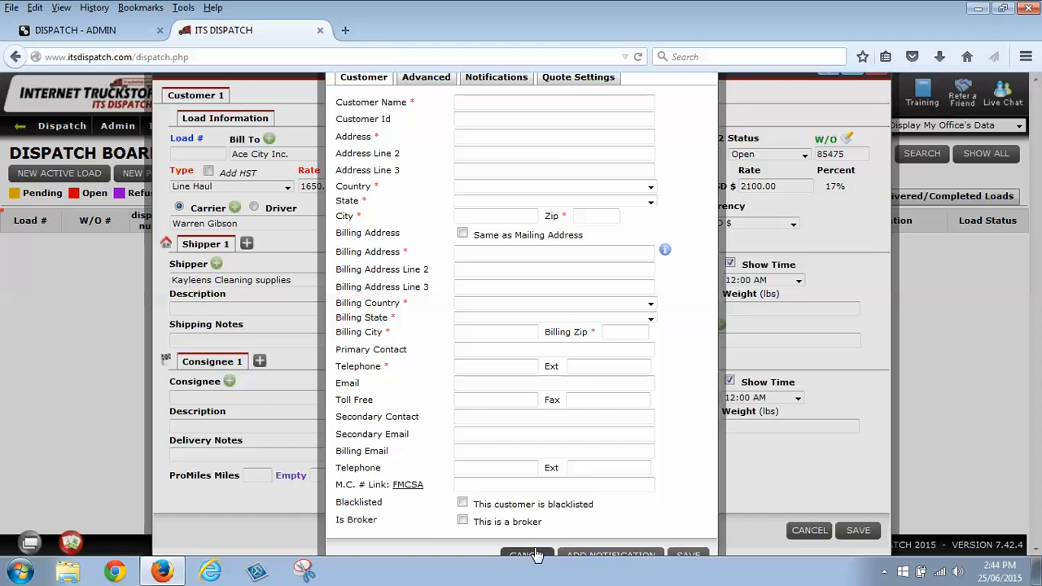
left_click(527, 553)
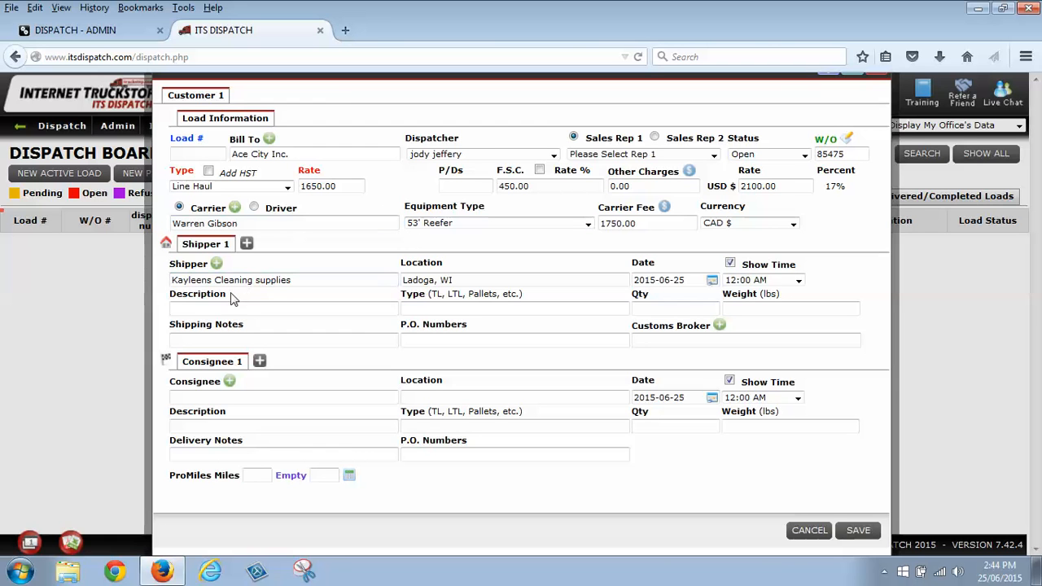
mouse_move(507, 294)
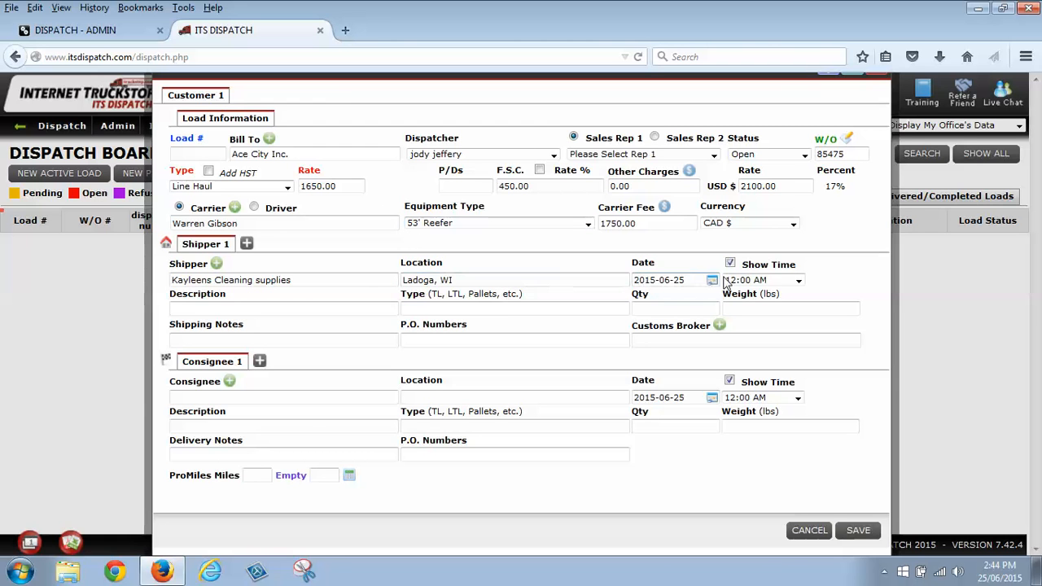
Describe the pickup as Cleaning supplies, quantity 1500, weight 2000, dated 2015-06-27
left_click(713, 280)
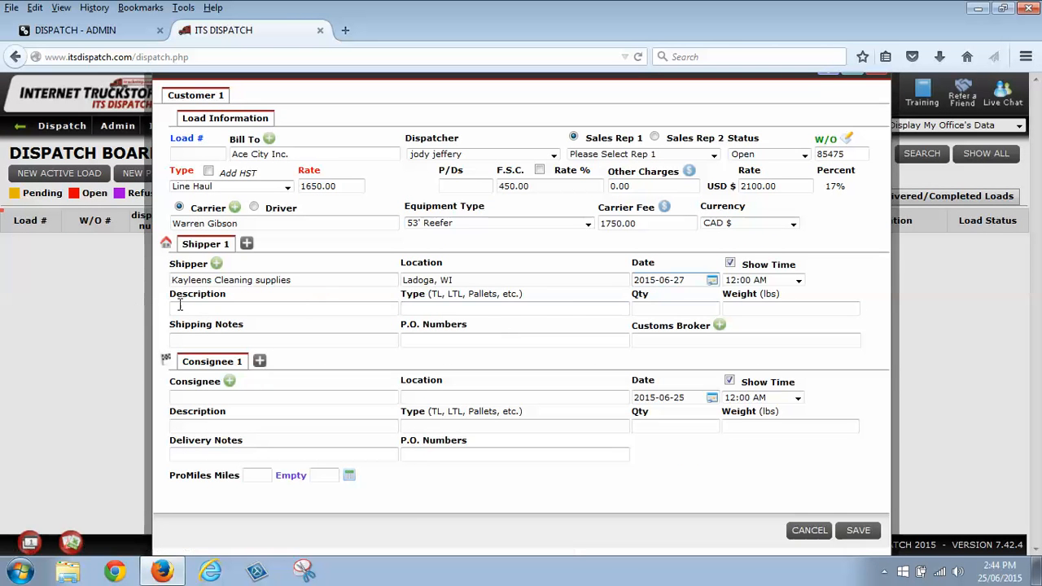
type("Cl")
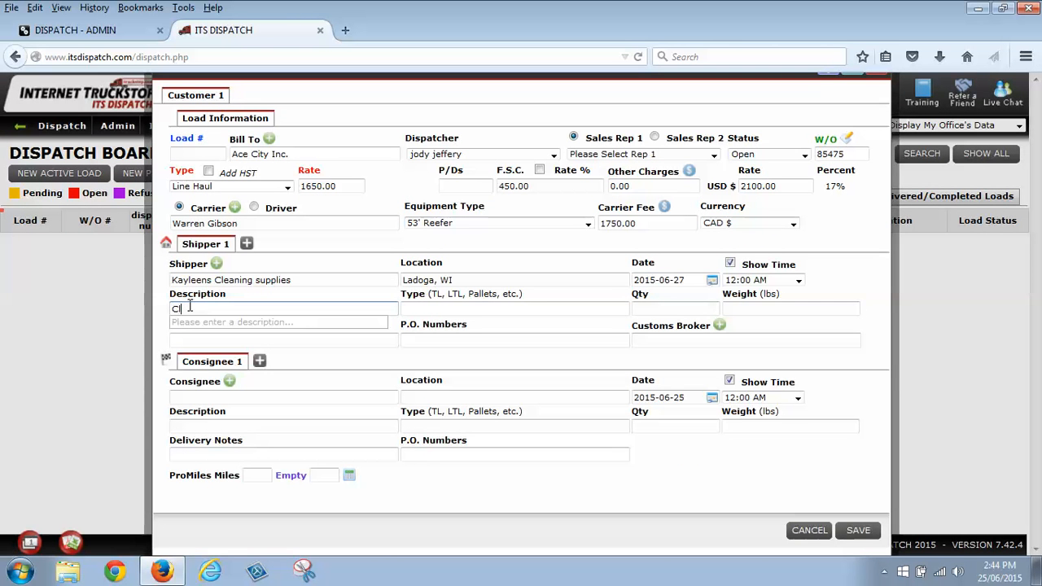
type("eaning supplies")
left_click(514, 309)
type("TL")
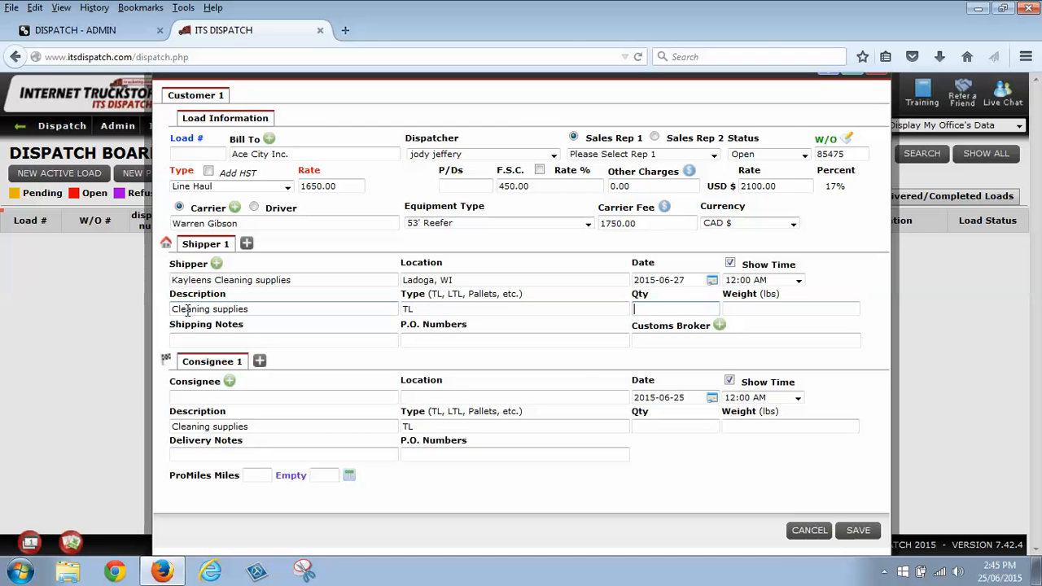
type("1500")
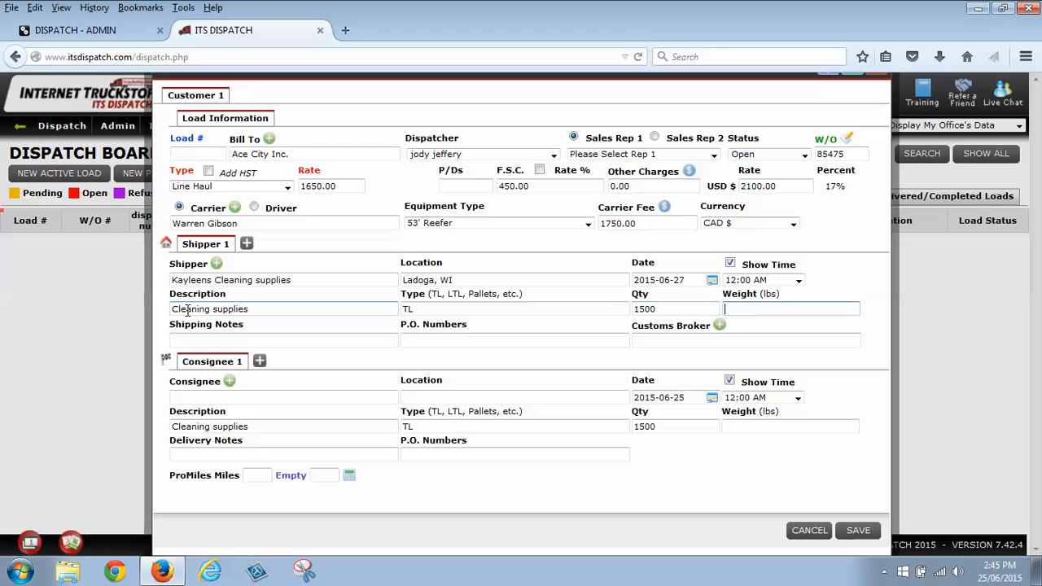
type("2000")
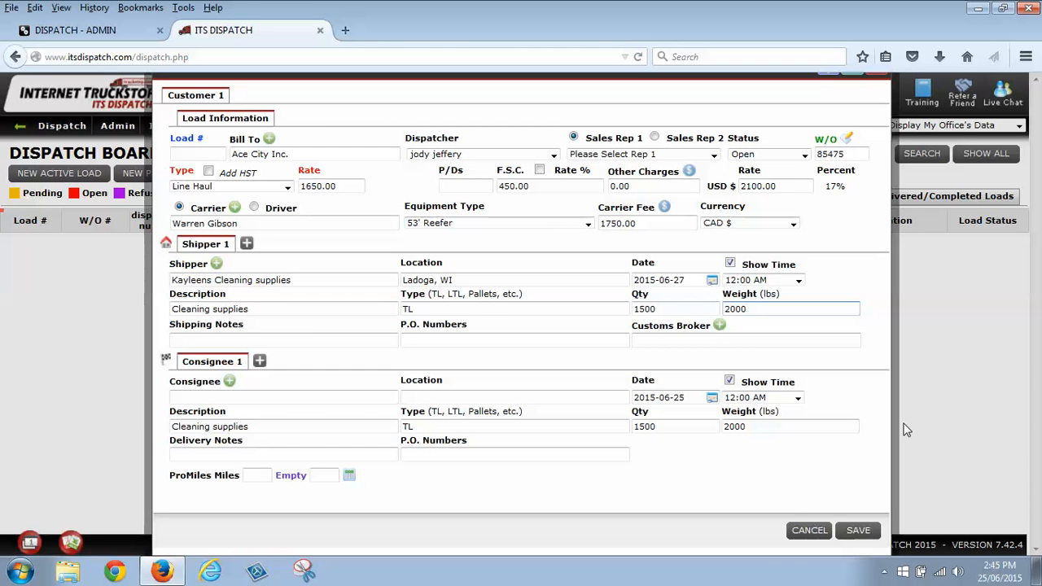
left_click(283, 340)
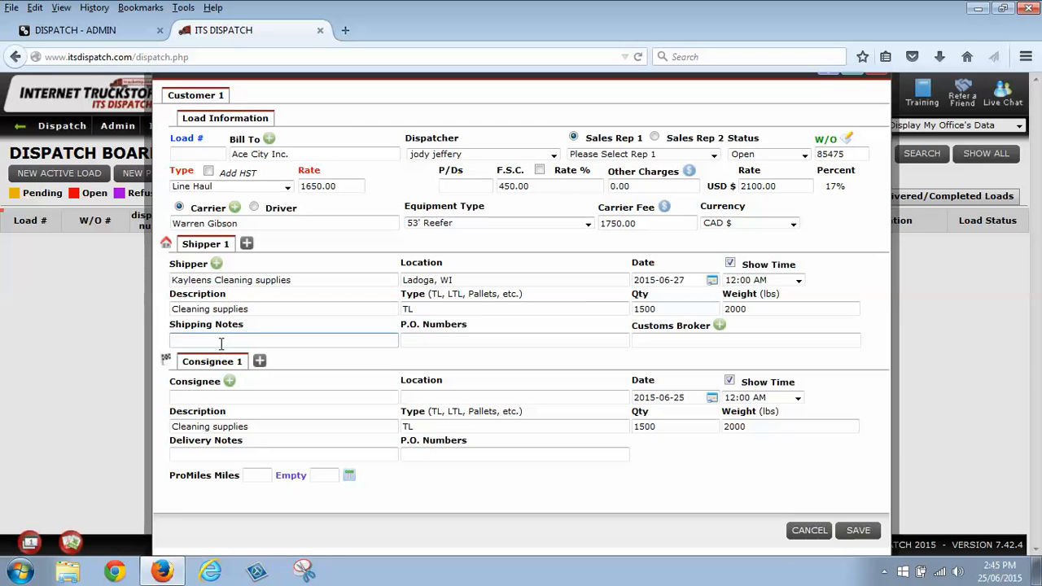
Record 45821 as the shipper's P.O. number
left_click(514, 340)
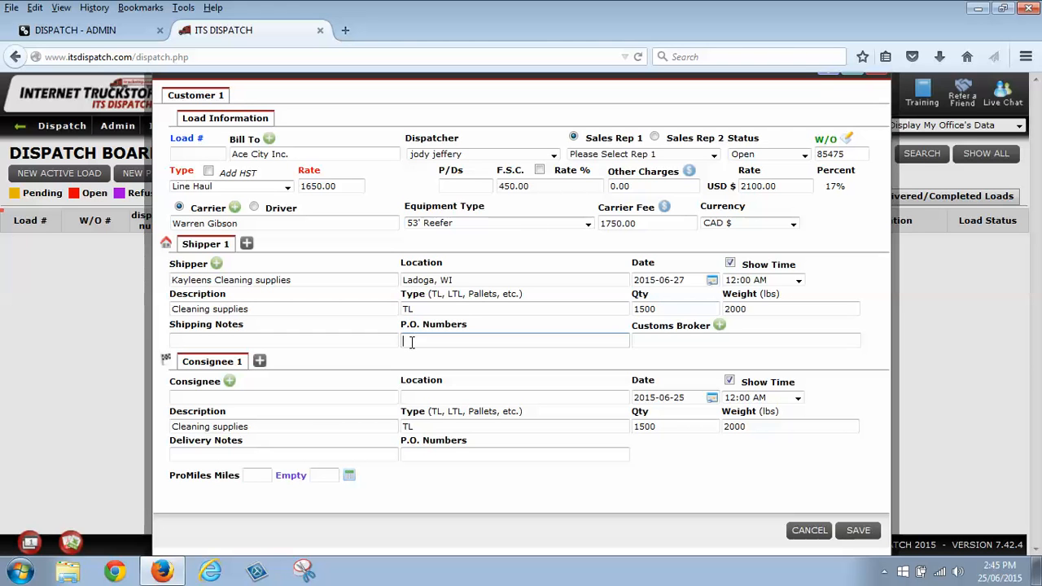
type("45821")
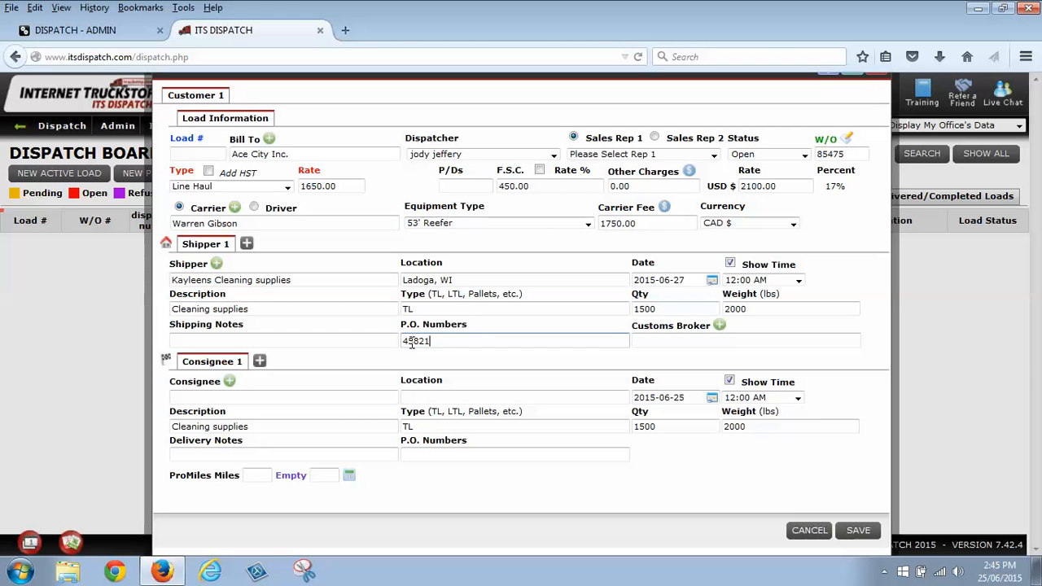
left_click(745, 340)
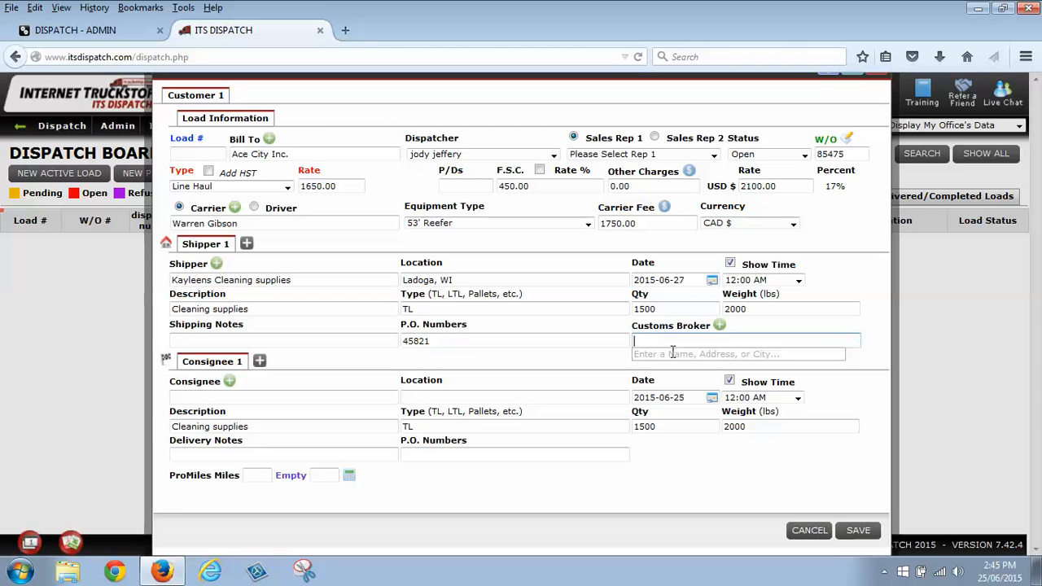
mouse_move(675, 350)
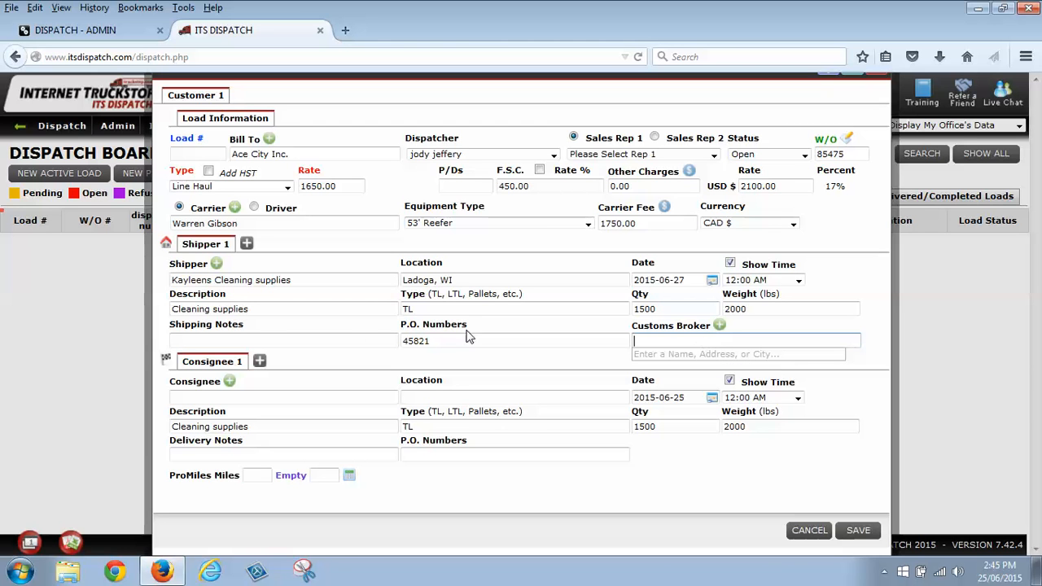
Set consignee Markham Warehouses in Kansas City, KS, delivering June 30, 2015
left_click(283, 397)
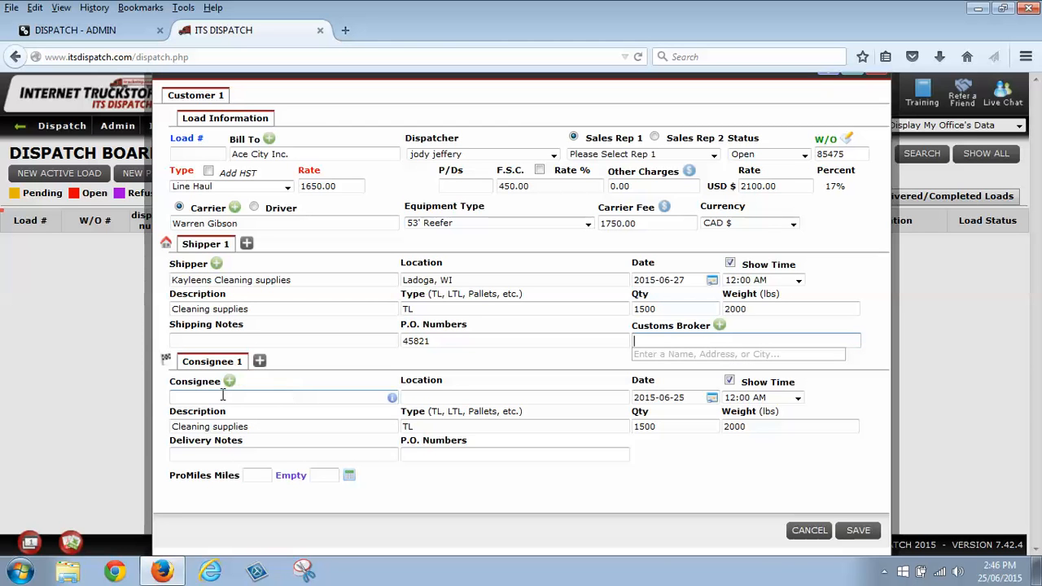
mouse_move(225, 398)
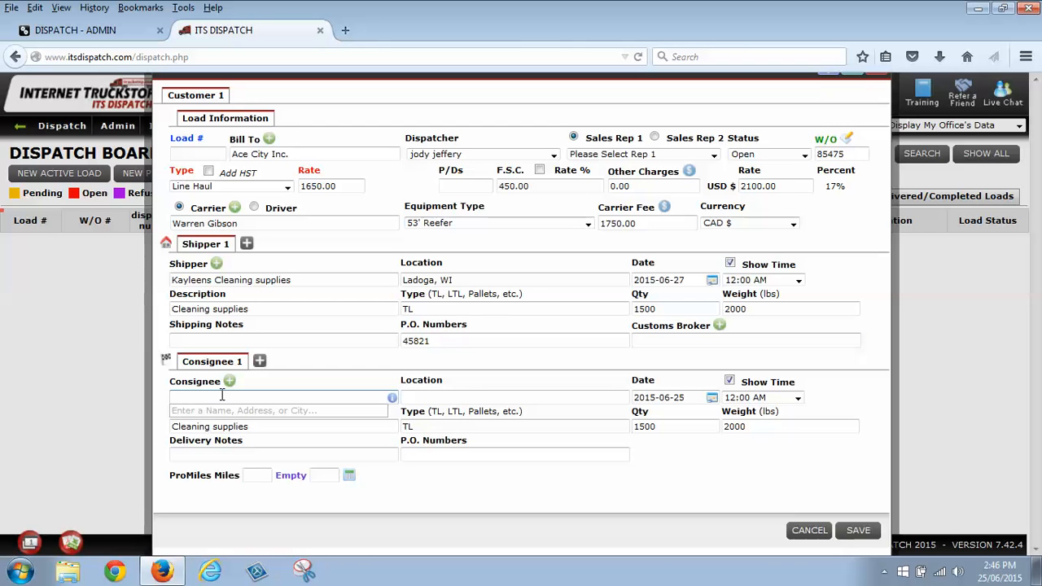
type("mark")
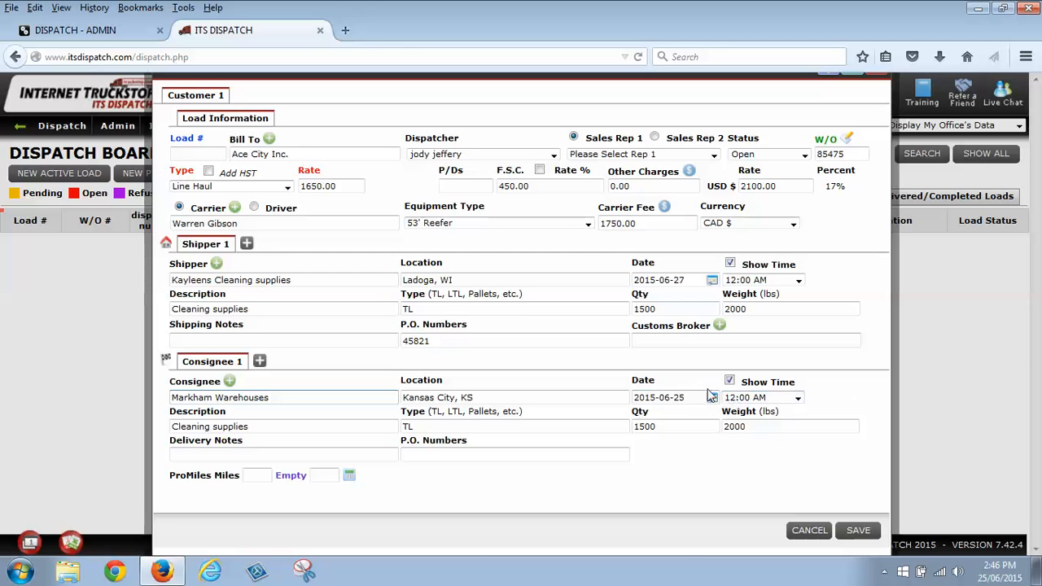
left_click(729, 380)
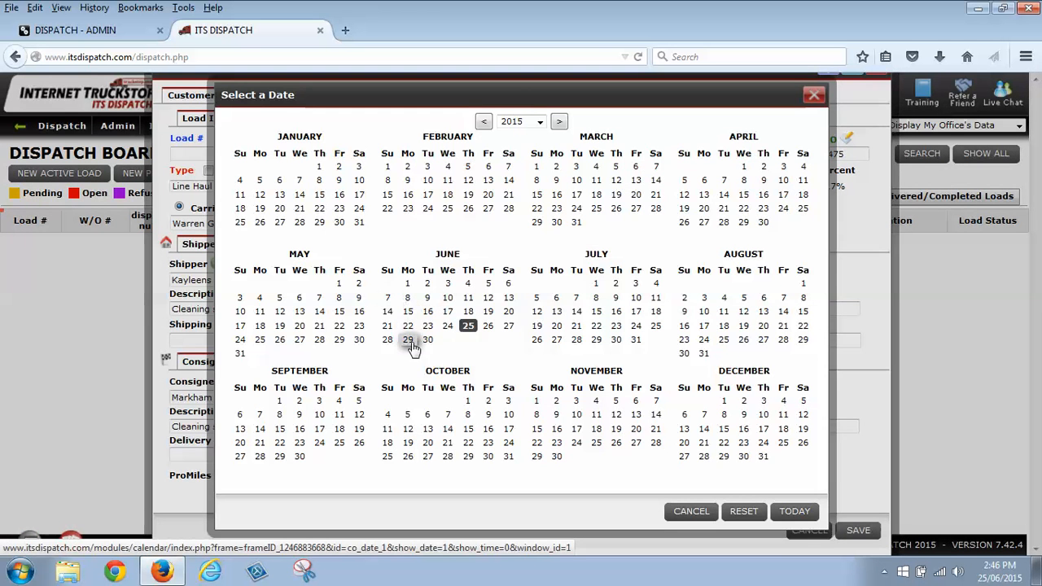
left_click(427, 340)
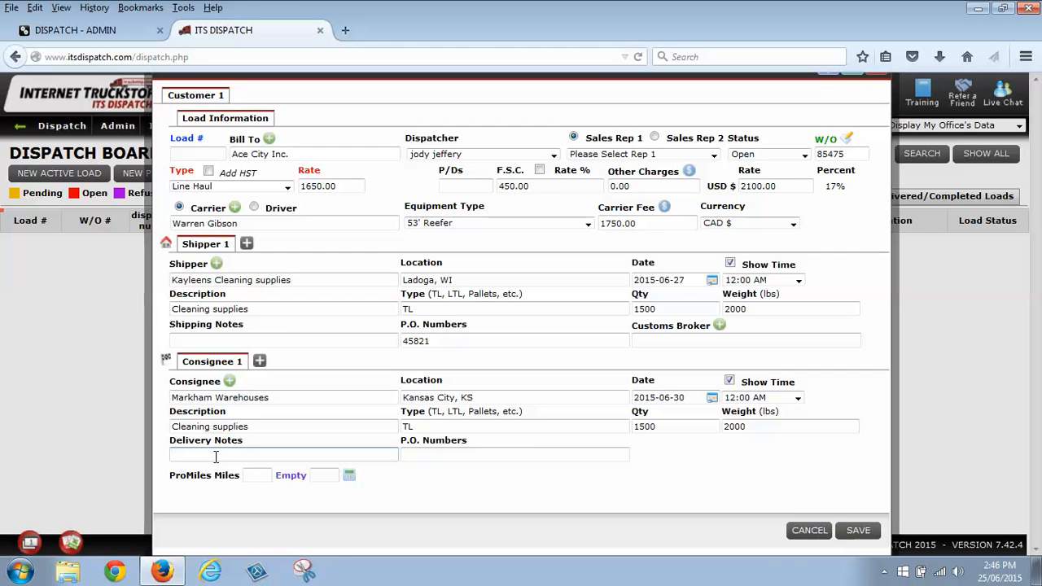
Add delivery notes asking to speak to Bill, who will direct the driver
type("Please s")
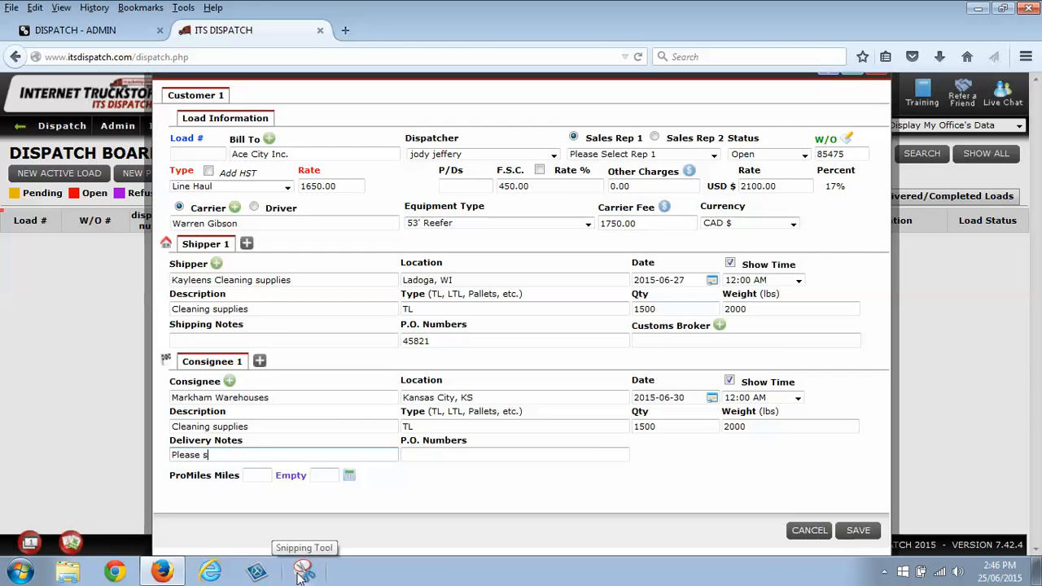
type("peak to")
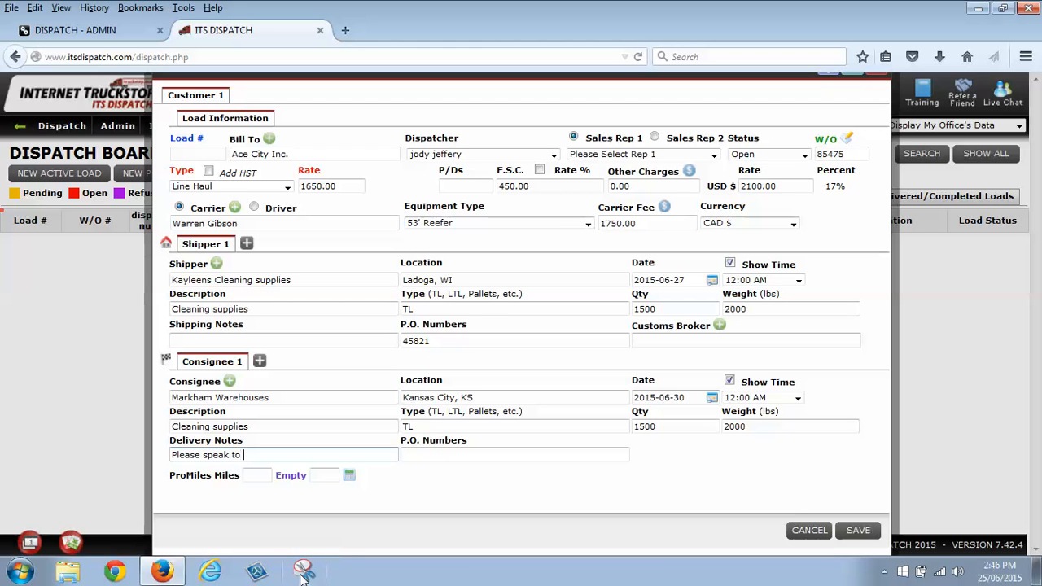
type("Bill, he will di")
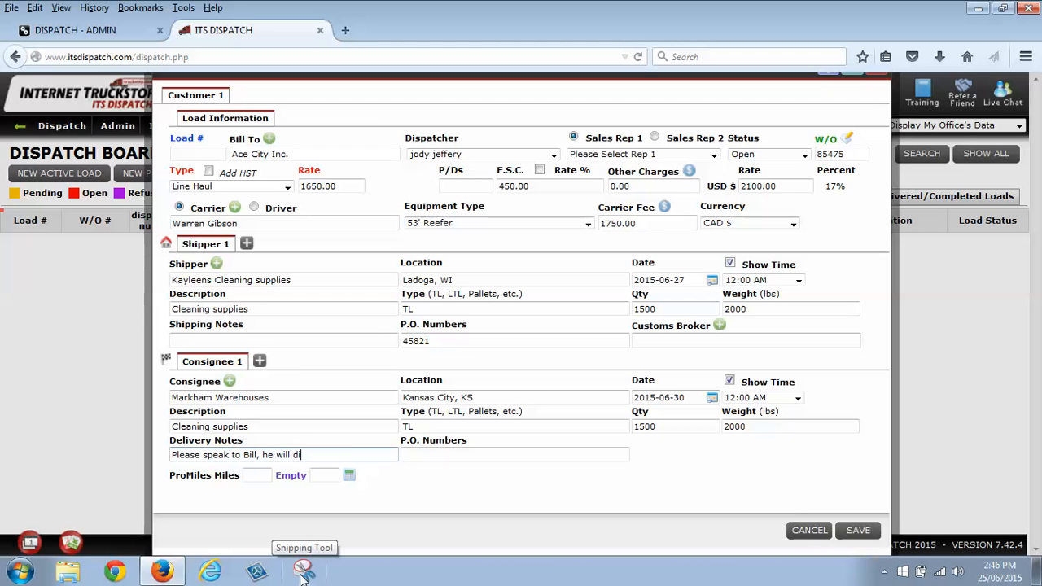
type("rect you where to do.")
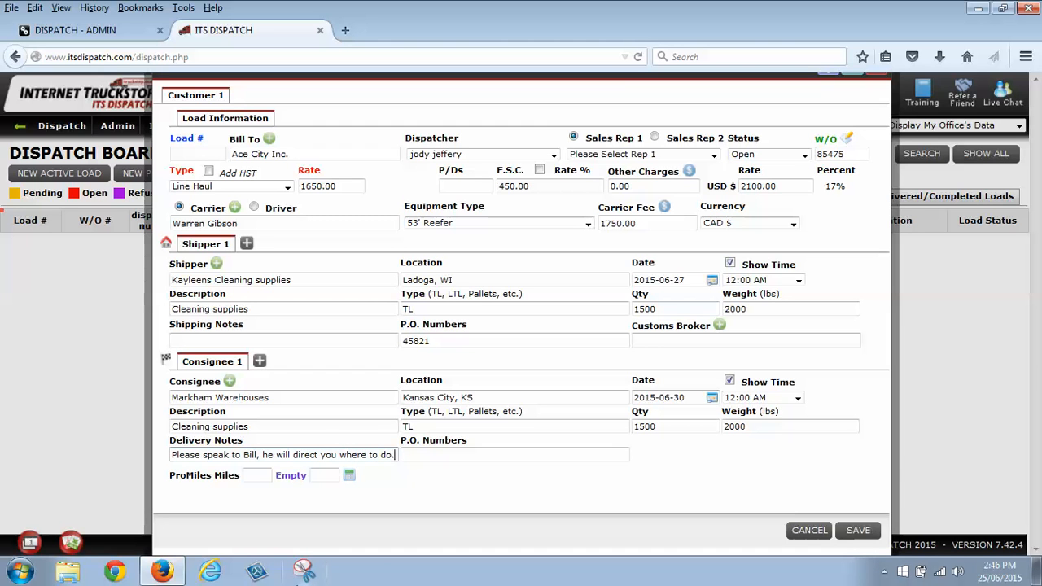
mouse_move(236, 504)
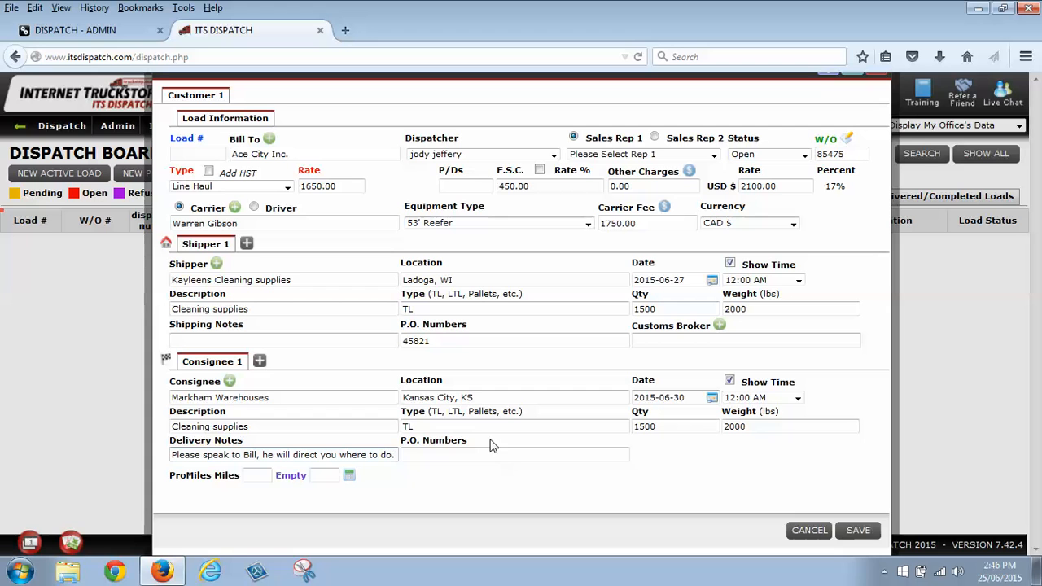
Record 985478 as the consignee's P.O. number
left_click(514, 454)
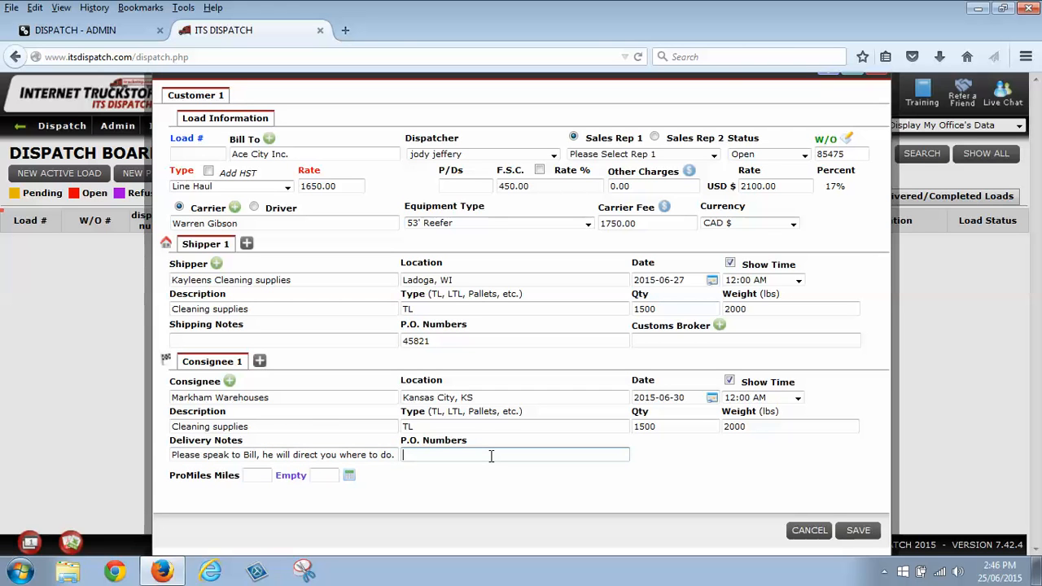
type("985478")
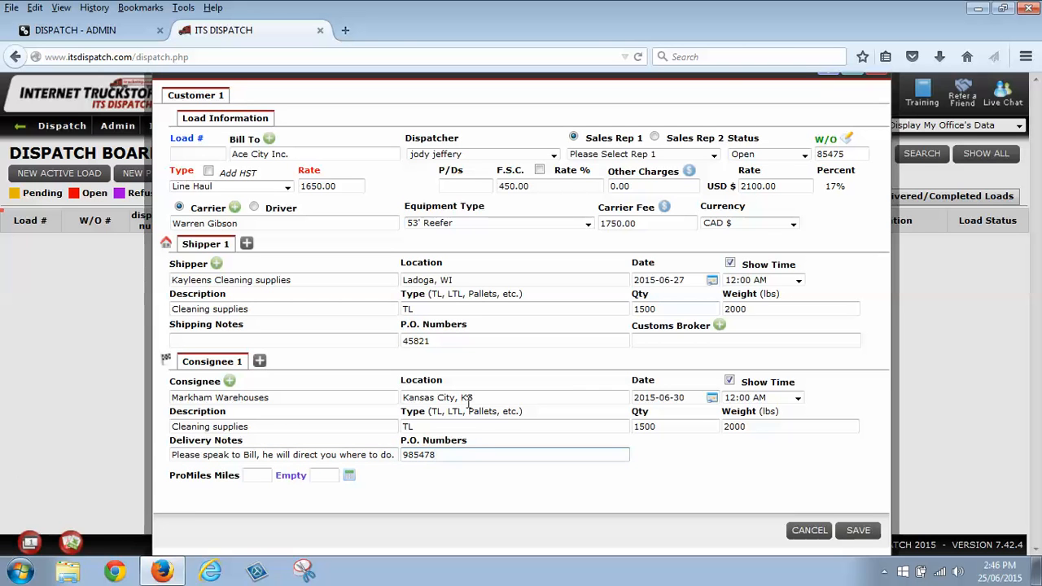
mouse_move(247, 508)
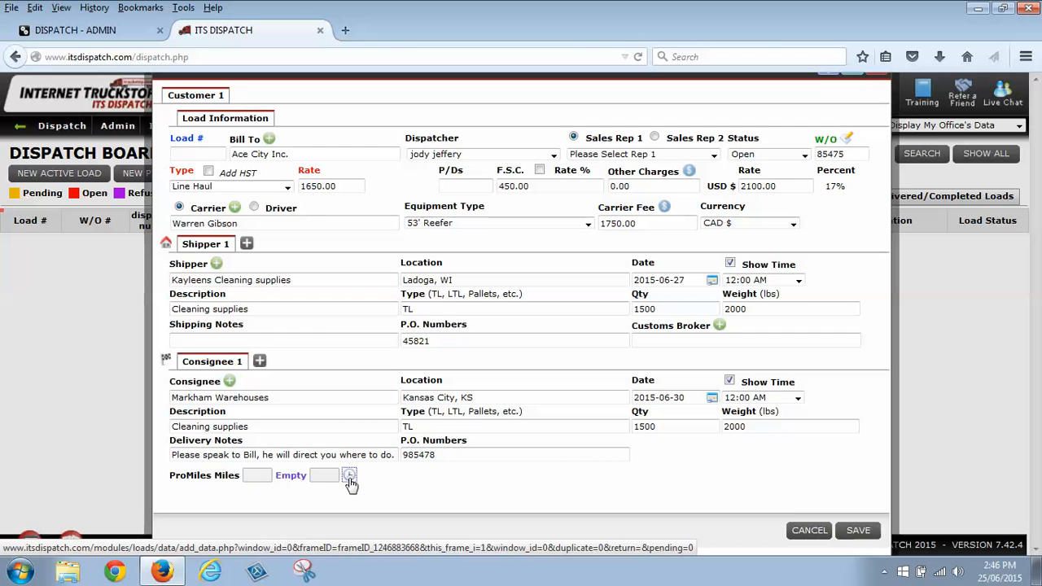
Calculate 552 ProMiles route miles with 0 empty miles and save the load
left_click(348, 475)
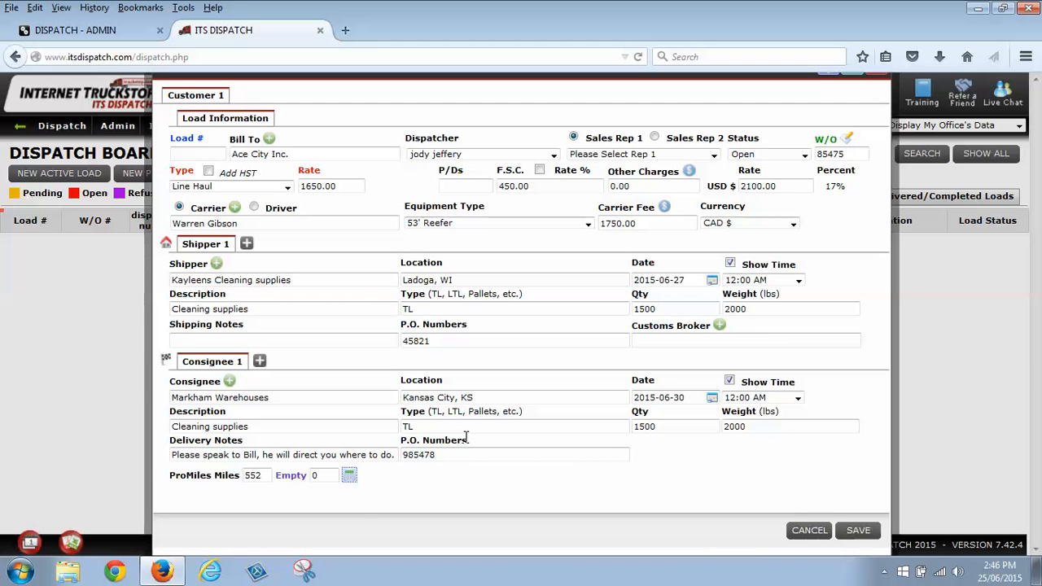
mouse_move(278, 495)
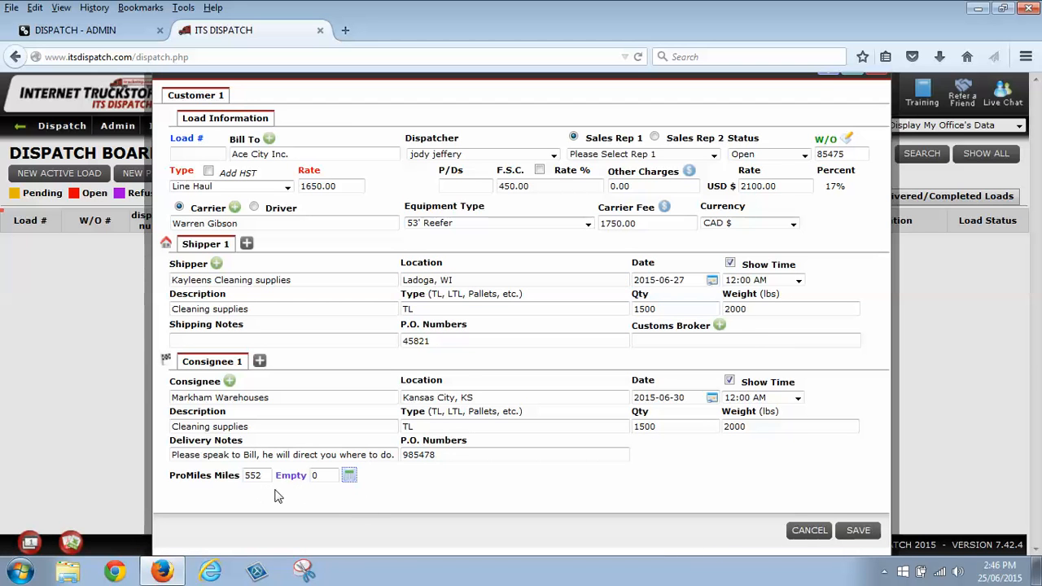
left_click(858, 530)
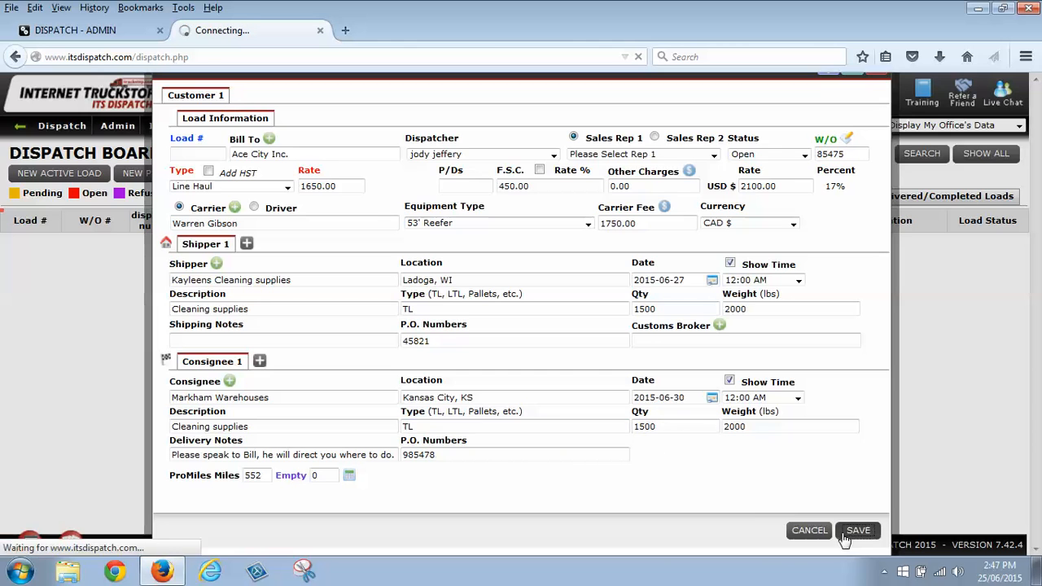
Confirm the save so open load 2043, Ladoga to Kansas City, appears on the board
left_click(858, 530)
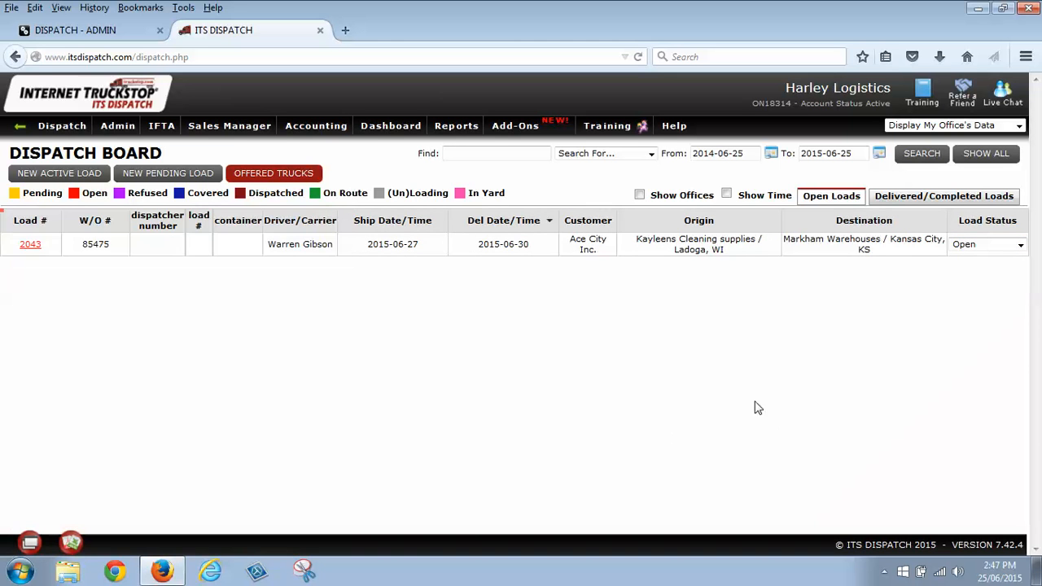
mouse_move(475, 332)
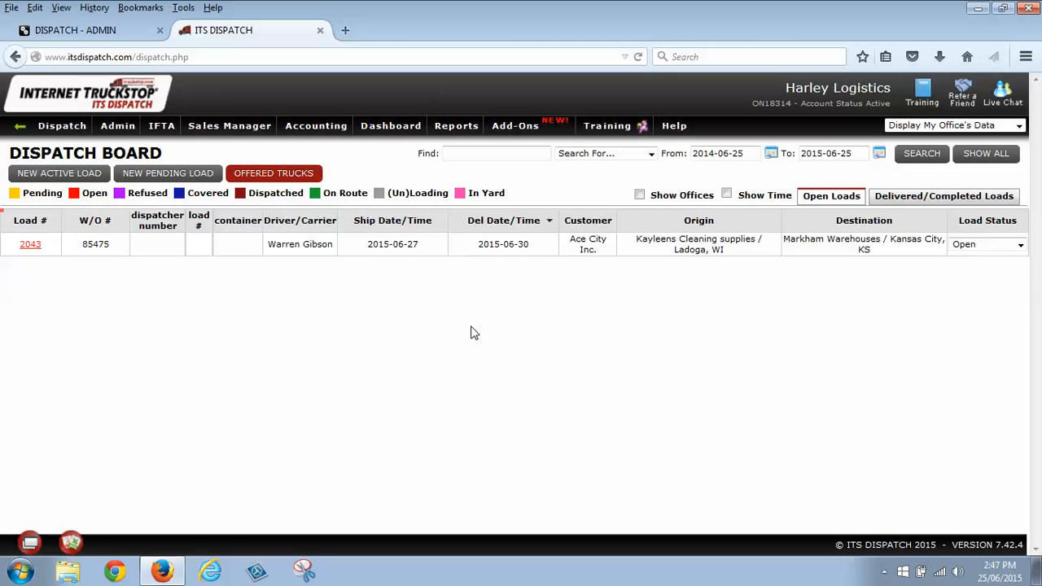